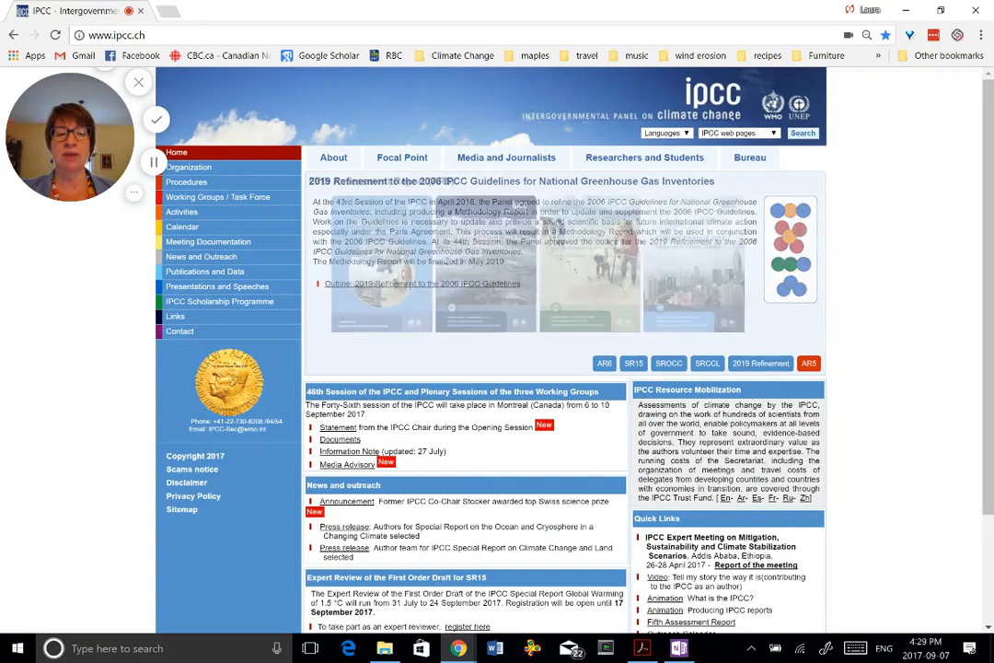
Bring up the talk outline and switch to a new Chrome tab's address bar.
{"action": "left_click", "coordinate": [806, 362]}
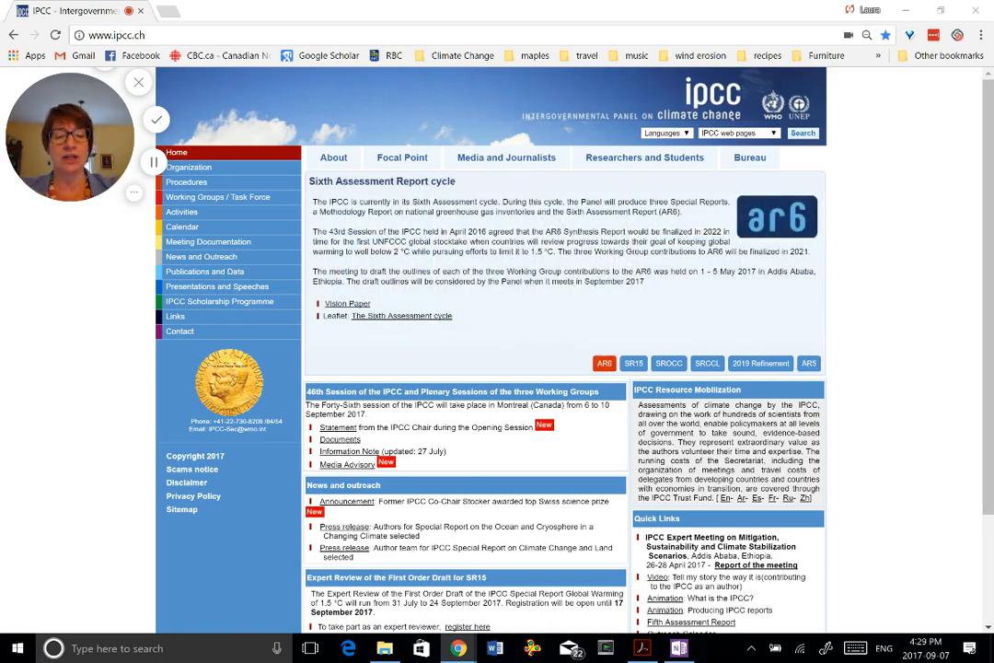
{"action": "left_click", "coordinate": [675, 652]}
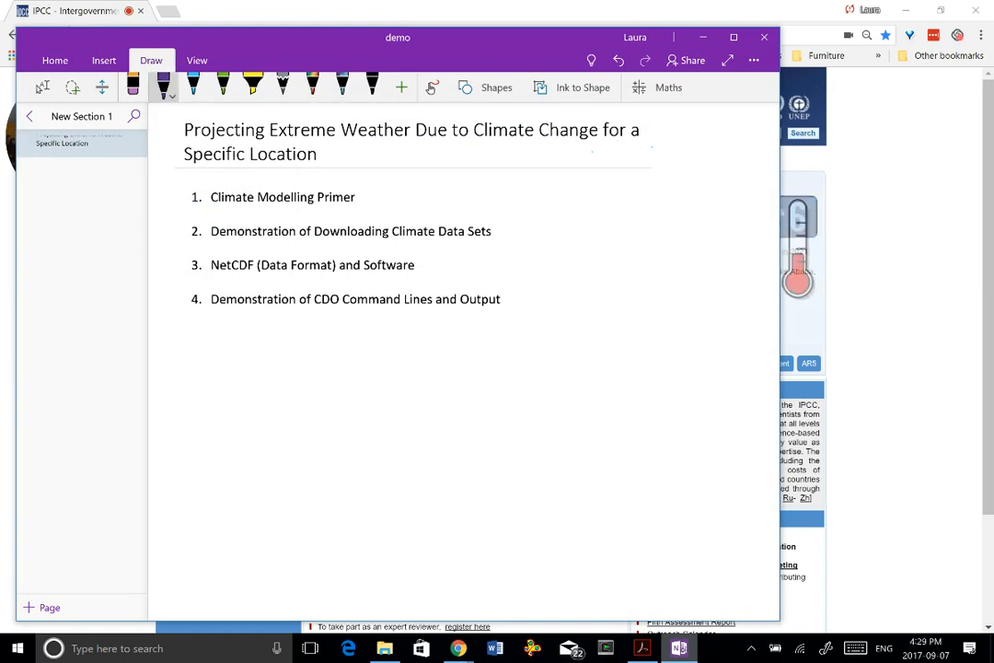
{"action": "left_click_drag", "start_coordinate": [369, 203], "coordinate": [405, 184]}
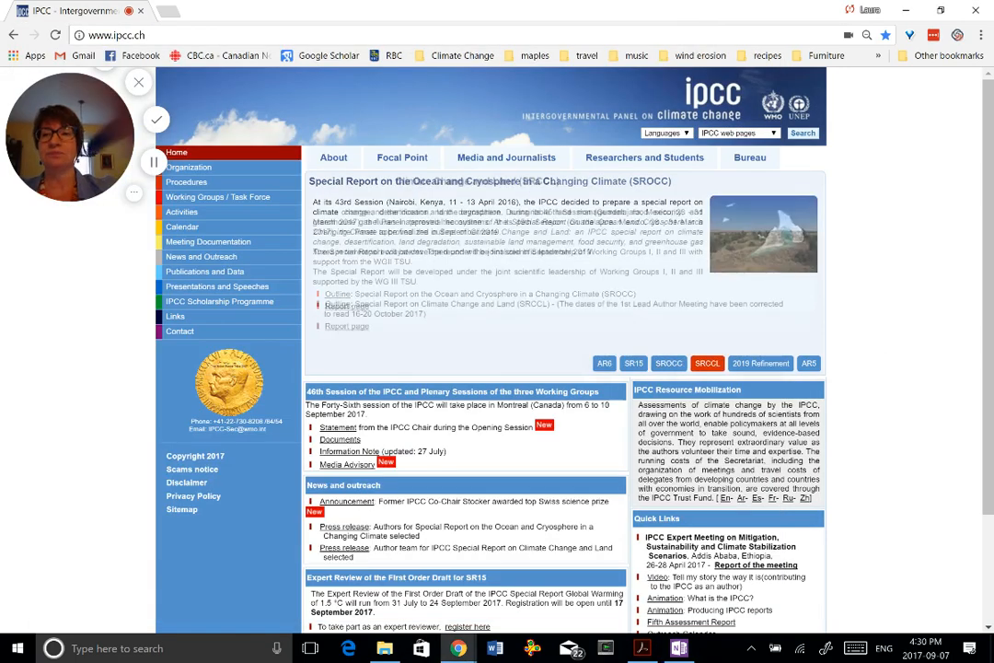
{"action": "left_click", "coordinate": [181, 11]}
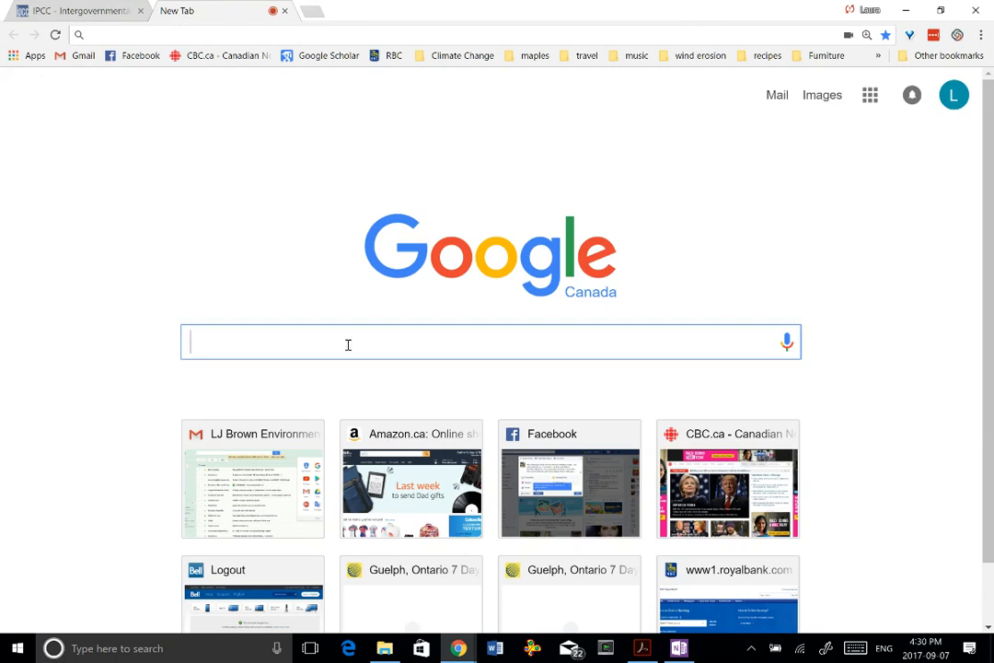
Enter the search 'Downscaled Climate data canada' in the address bar.
{"action": "type", "text": "Downscaled d"}
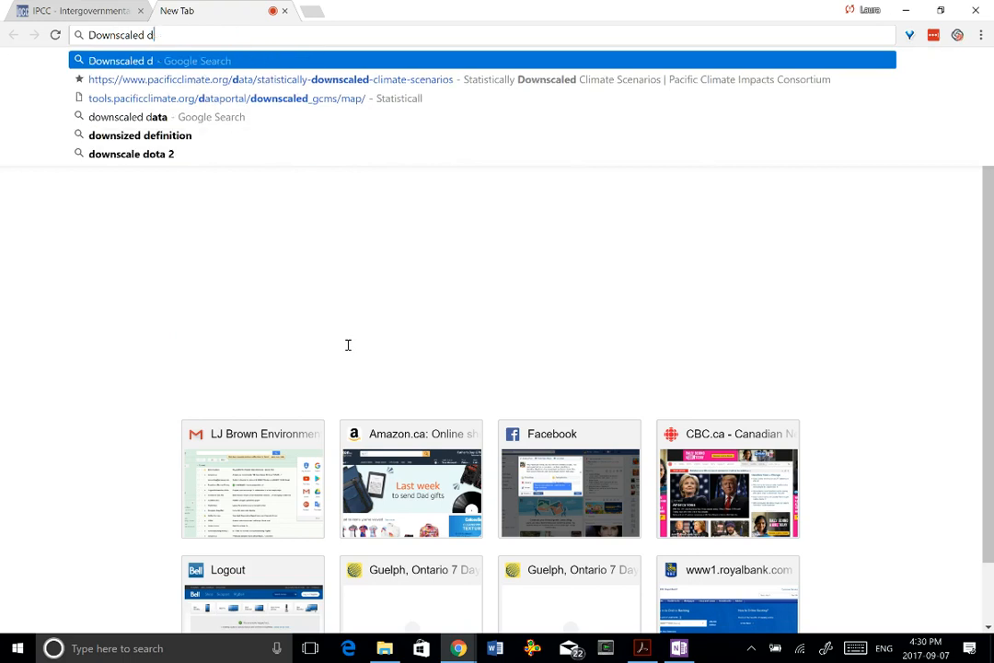
{"action": "type", "text": "Climate"}
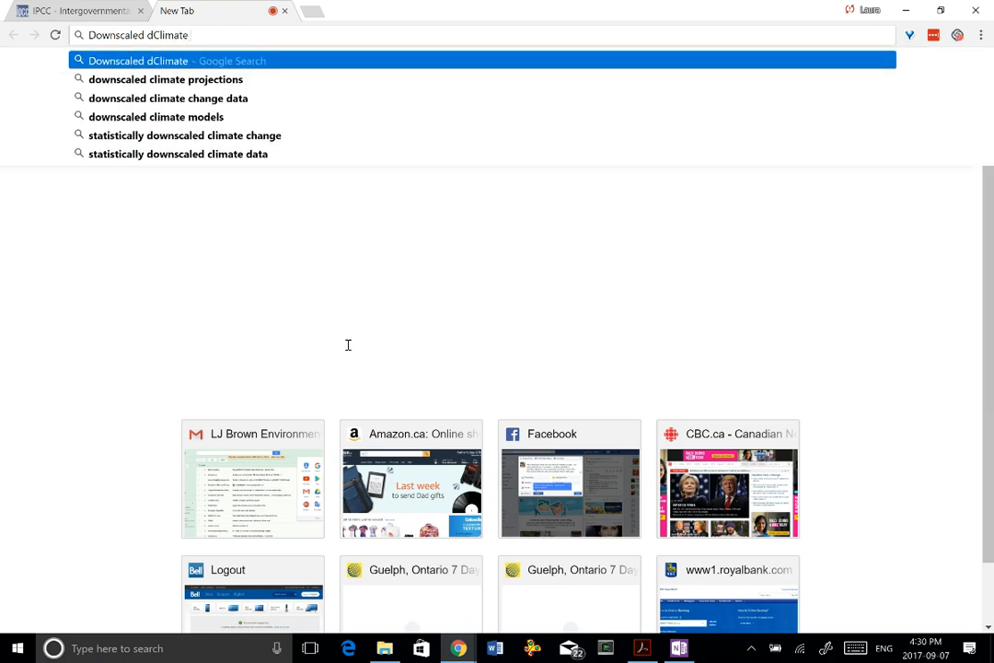
{"action": "key", "text": "Backspace"}
{"action": "type", "text": " data"}
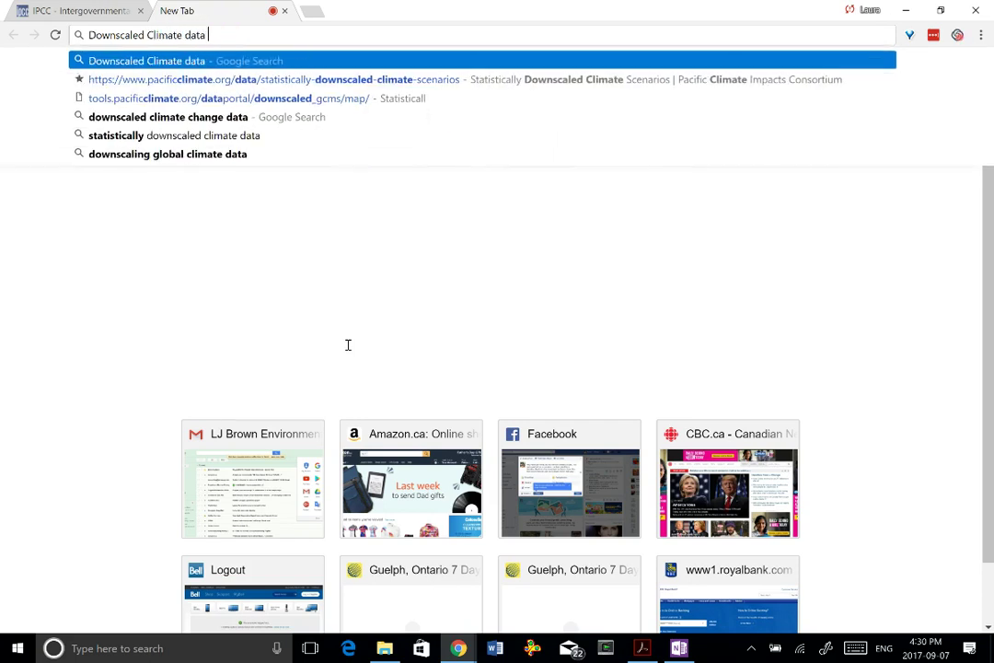
{"action": "type", "text": "canada"}
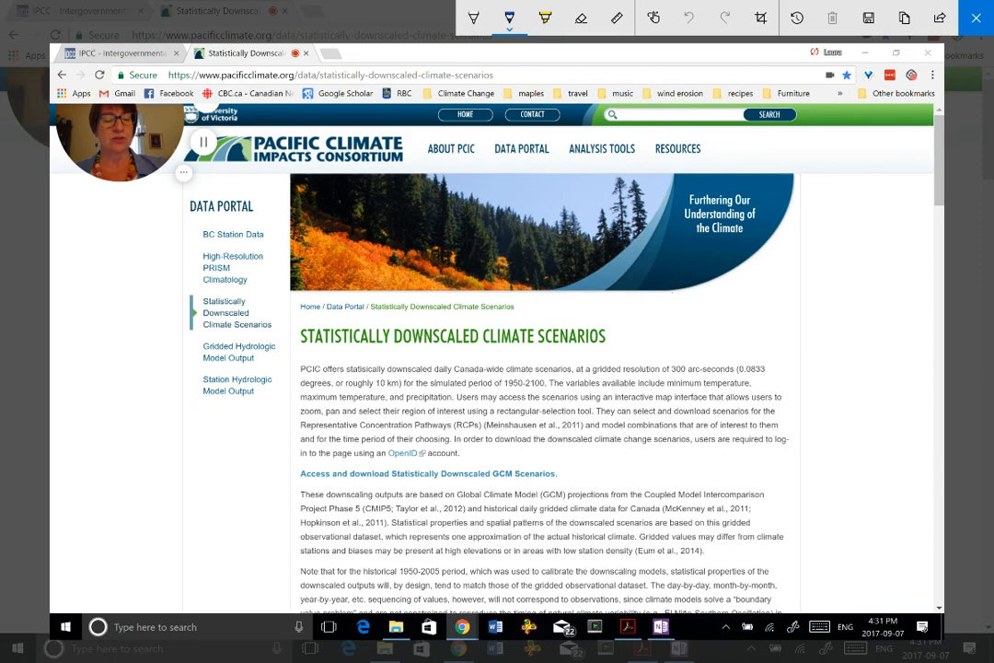
{"action": "left_click_drag", "start_coordinate": [727, 323], "coordinate": [759, 304]}
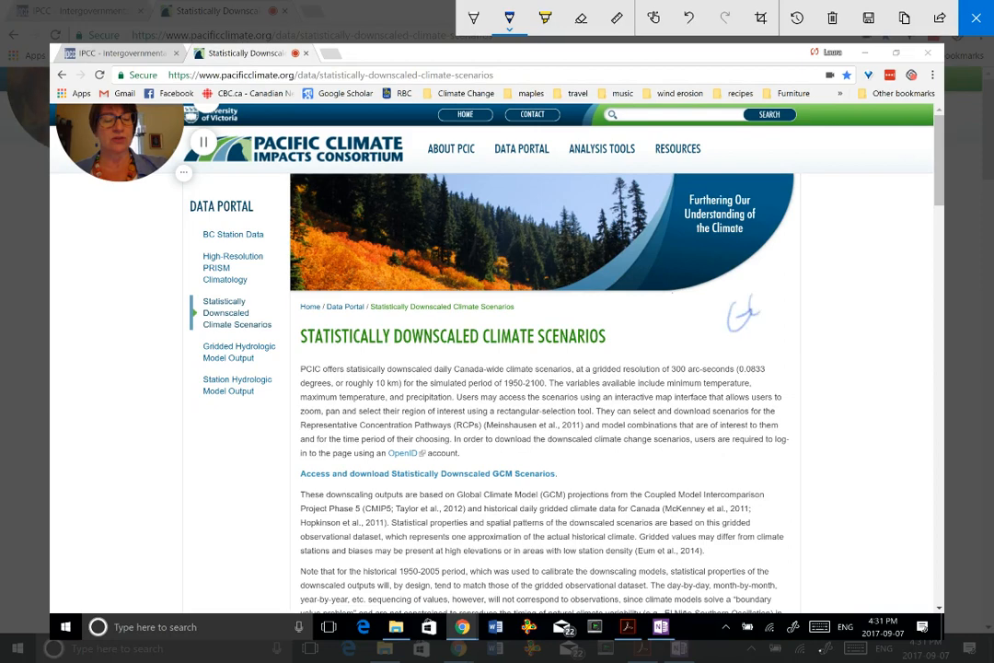
{"action": "left_click_drag", "start_coordinate": [727, 322], "coordinate": [795, 276]}
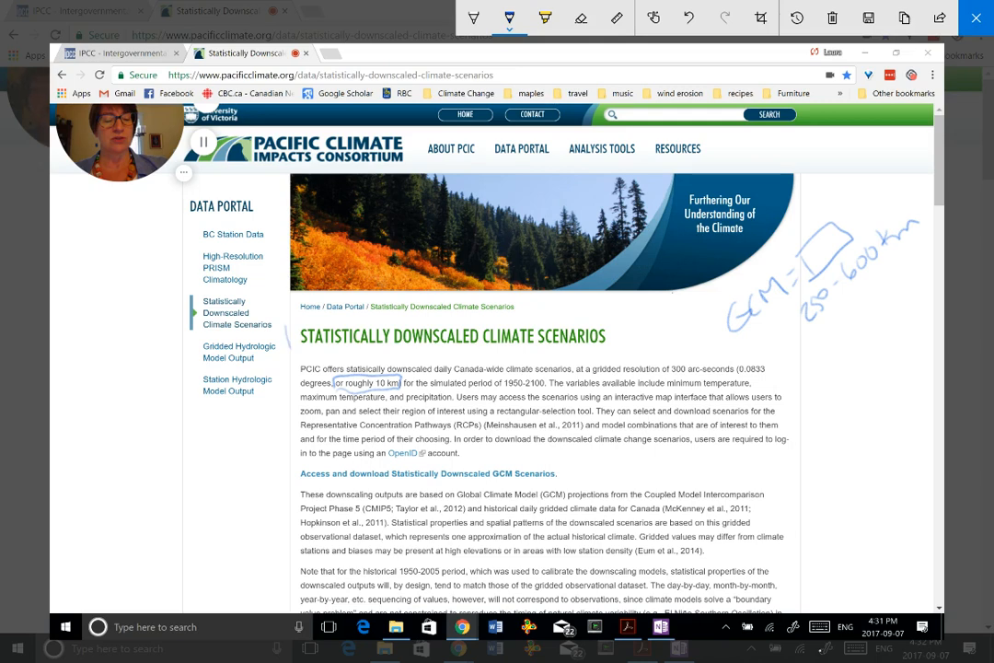
{"action": "left_click_drag", "start_coordinate": [300, 349], "coordinate": [607, 349]}
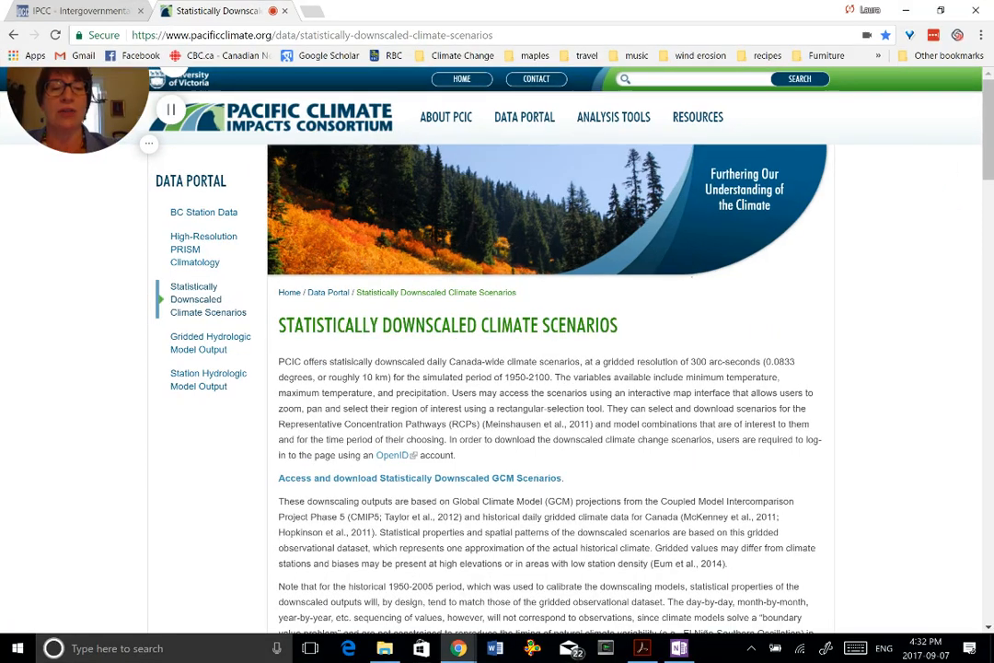
{"action": "scroll", "scroll_direction": "down", "scroll_amount": 3}
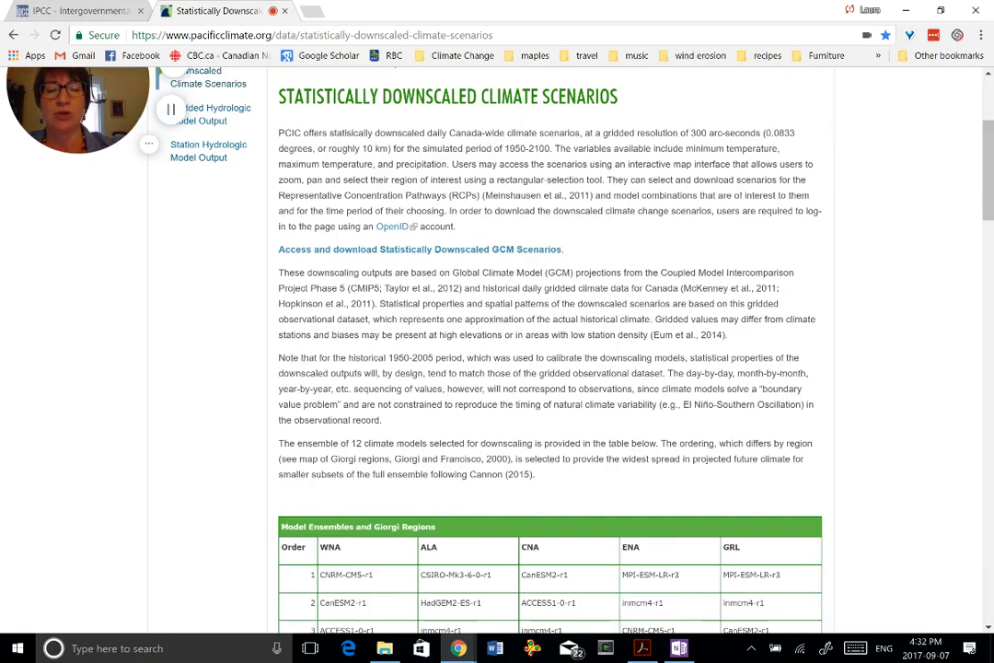
{"action": "scroll", "scroll_direction": "down", "scroll_amount": 3}
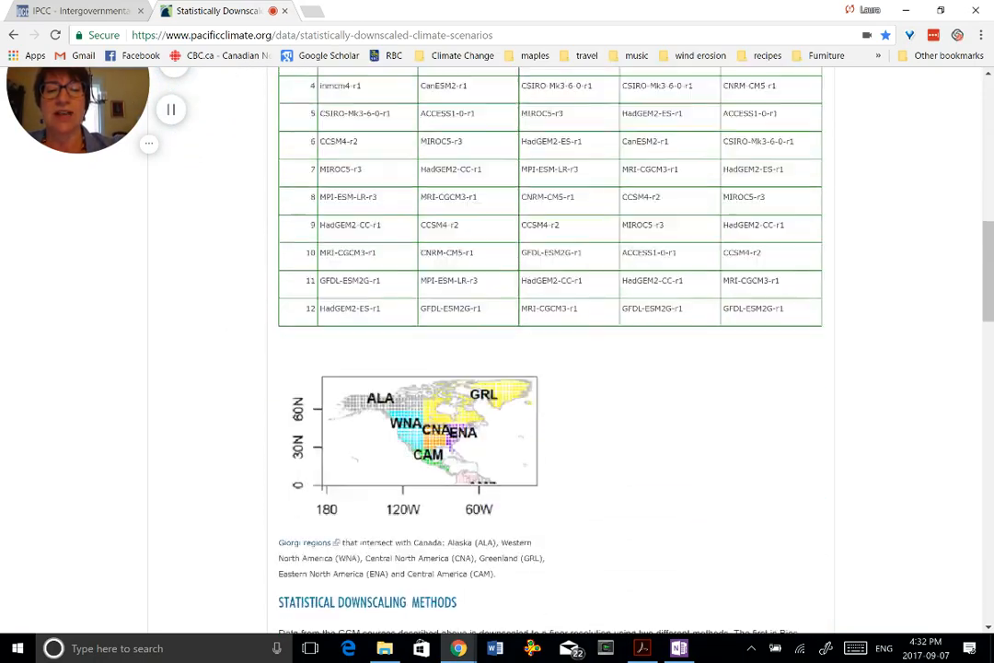
{"action": "scroll", "scroll_direction": "down", "scroll_amount": 3}
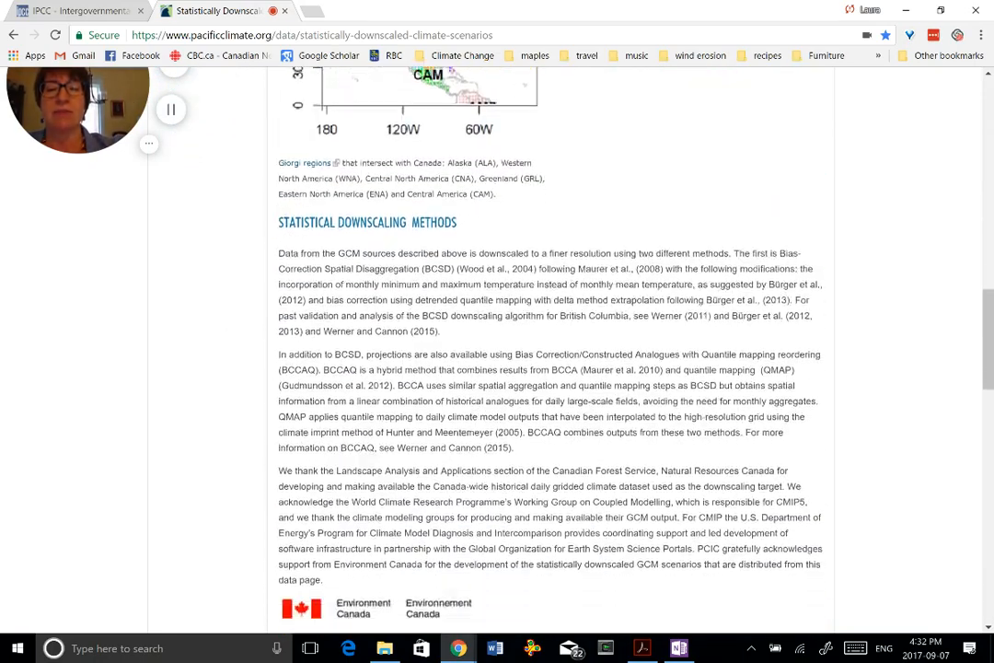
{"action": "scroll", "scroll_direction": "down", "scroll_amount": 3}
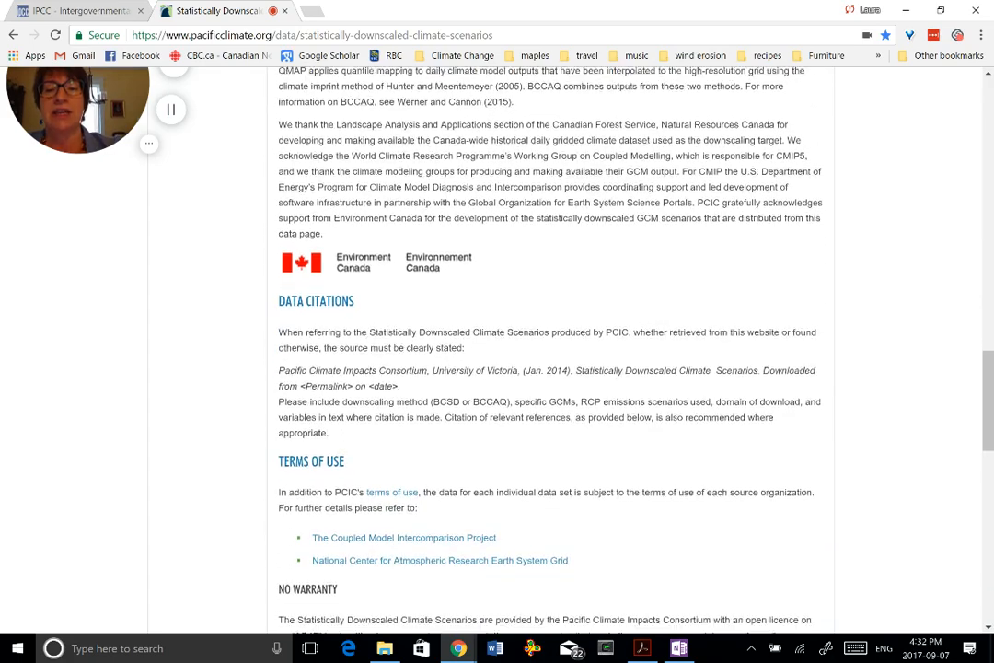
{"action": "scroll", "scroll_direction": "down", "scroll_amount": 3}
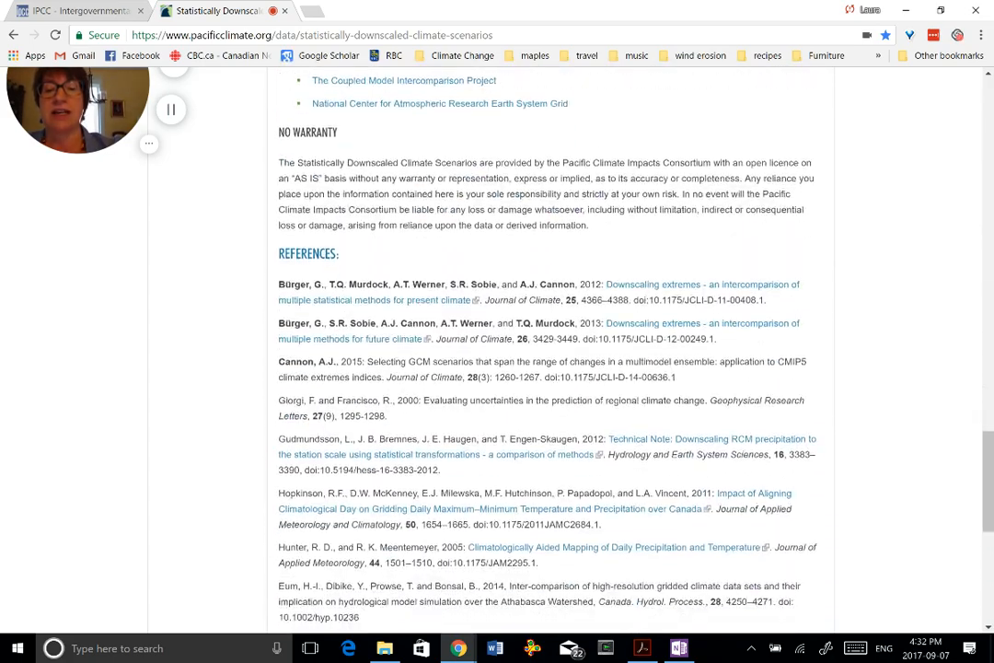
{"action": "scroll", "scroll_direction": "down", "scroll_amount": 3}
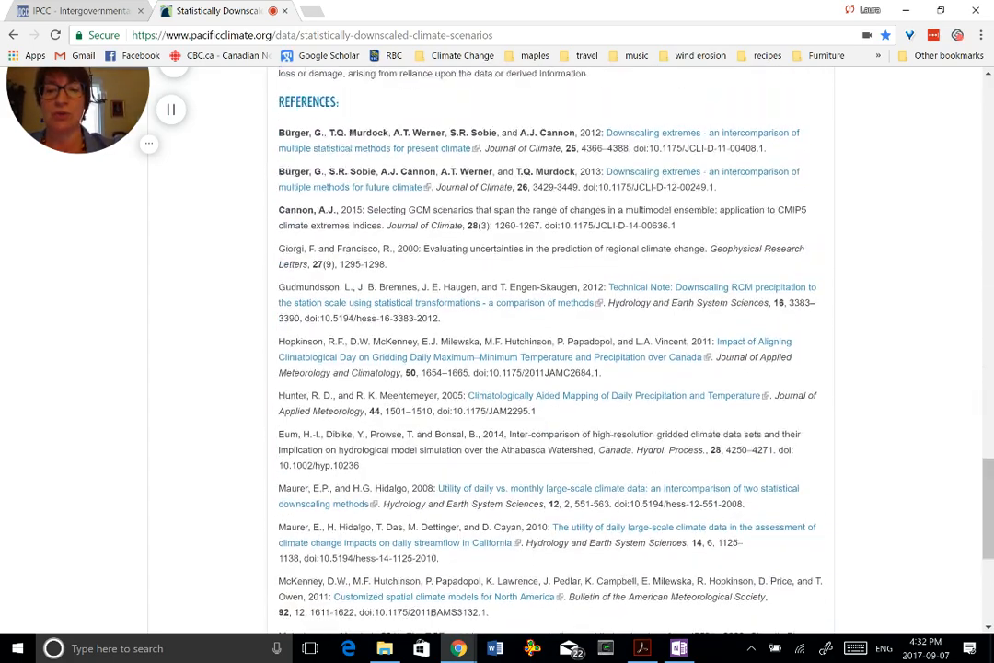
{"action": "scroll", "scroll_direction": "up", "scroll_amount": 3}
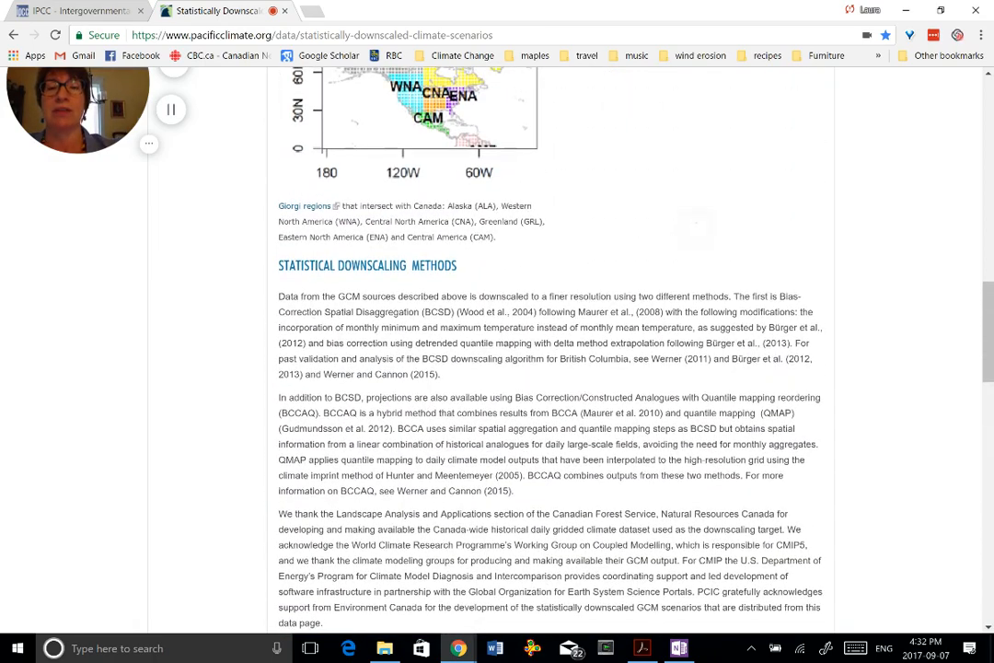
{"action": "scroll", "scroll_direction": "up", "scroll_amount": 3}
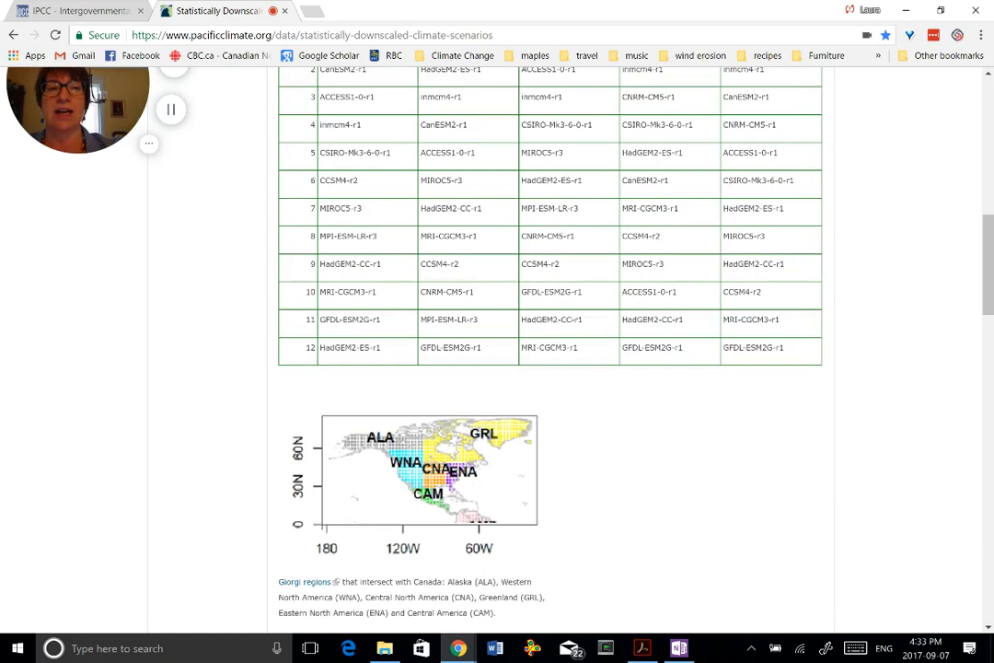
{"action": "scroll", "scroll_direction": "up", "scroll_amount": 3}
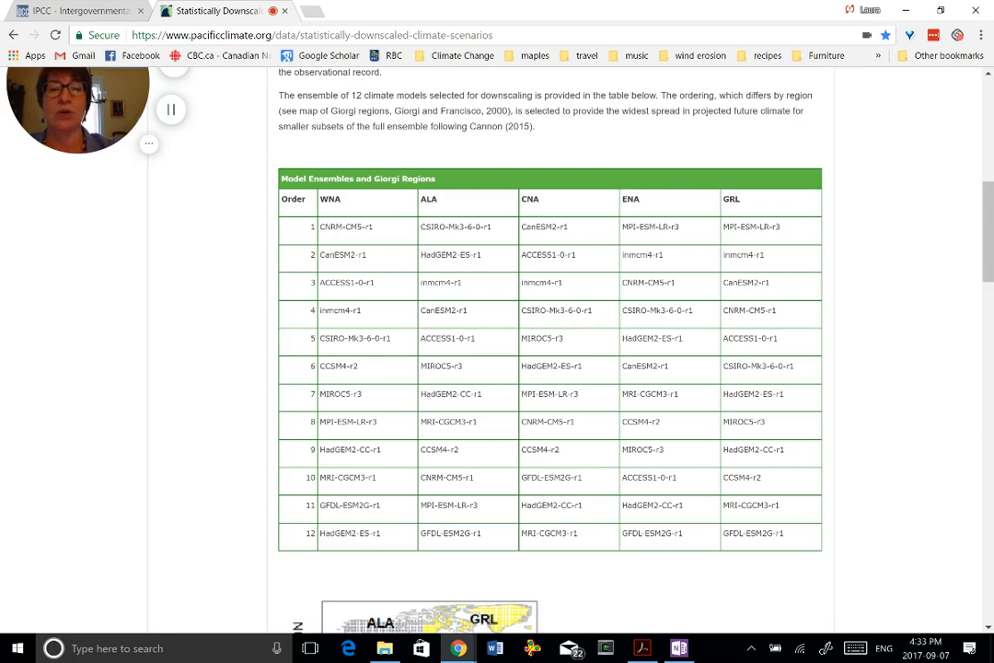
{"action": "scroll", "scroll_direction": "down", "scroll_amount": 3}
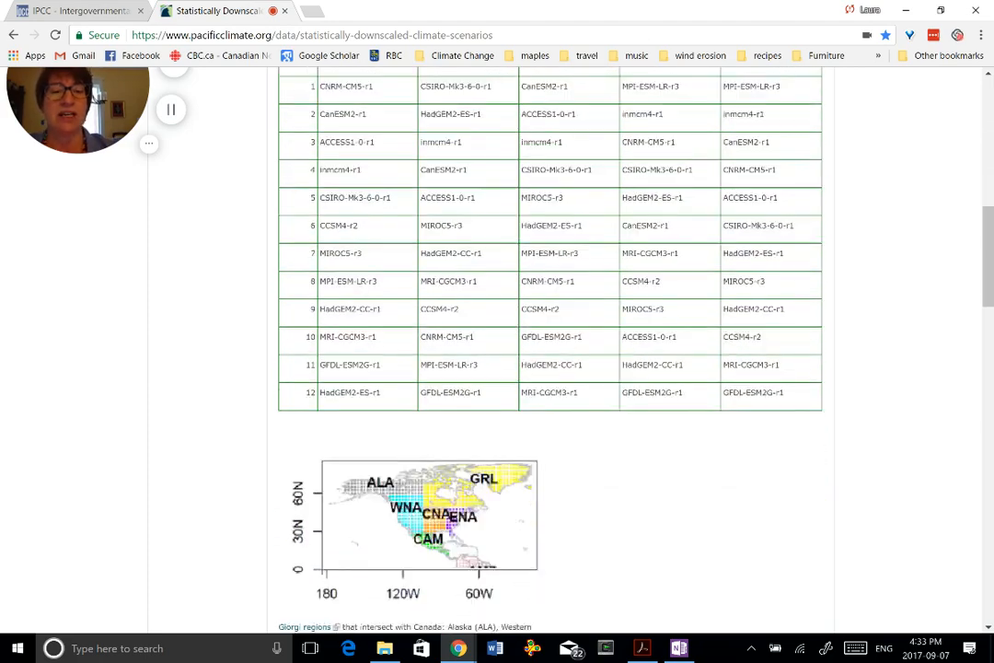
{"action": "scroll", "scroll_direction": "down", "scroll_amount": 3}
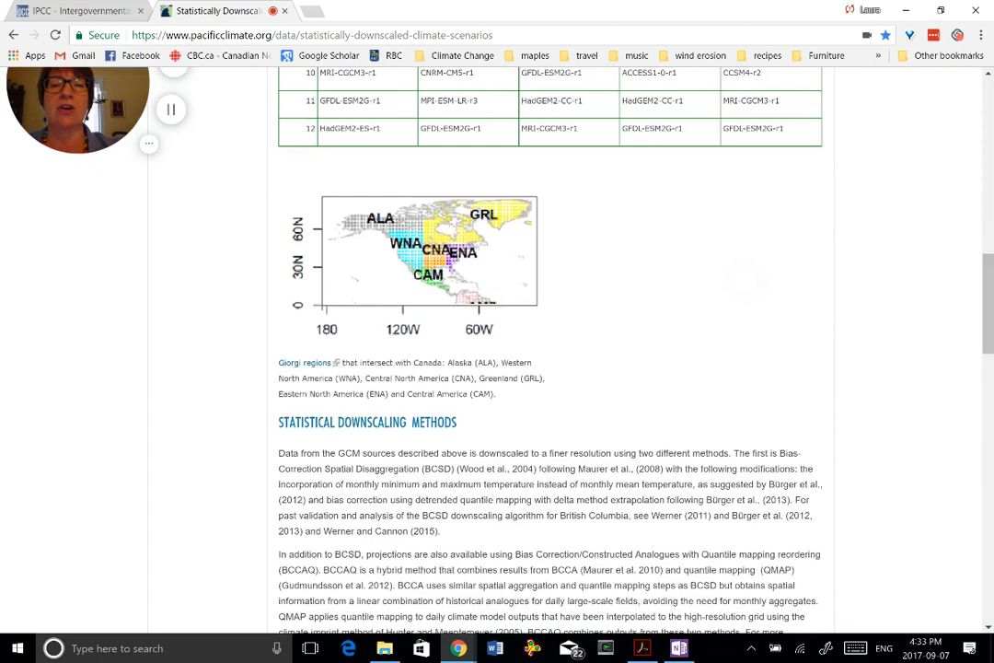
{"action": "scroll", "scroll_direction": "up", "scroll_amount": 3}
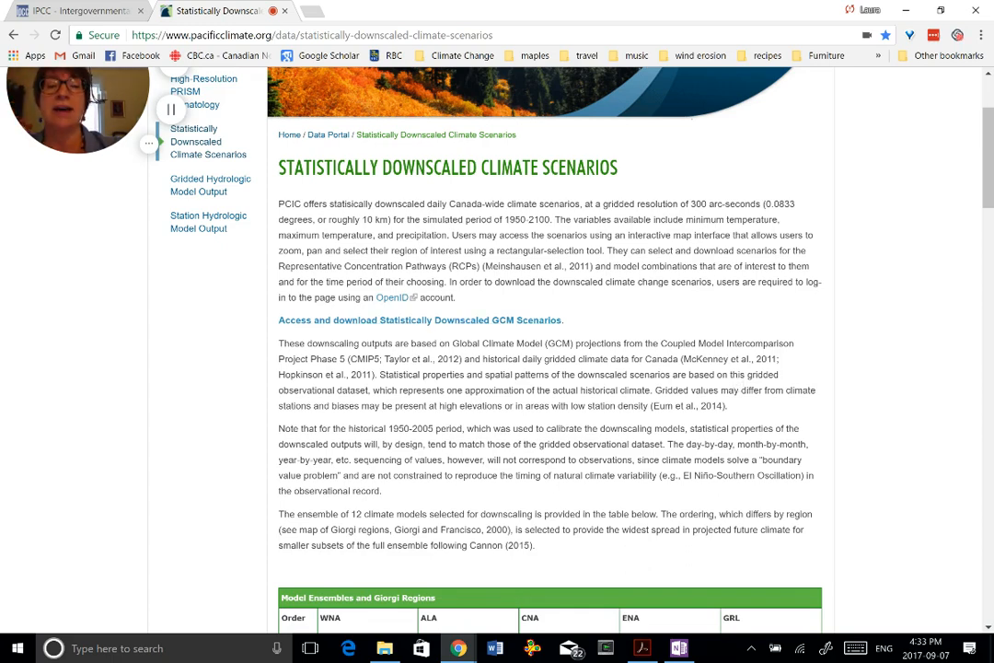
Launch the Statistically Downscaled GCM Scenarios map tool with its Canada-wide layer and dataset list.
{"action": "left_click", "coordinate": [420, 320]}
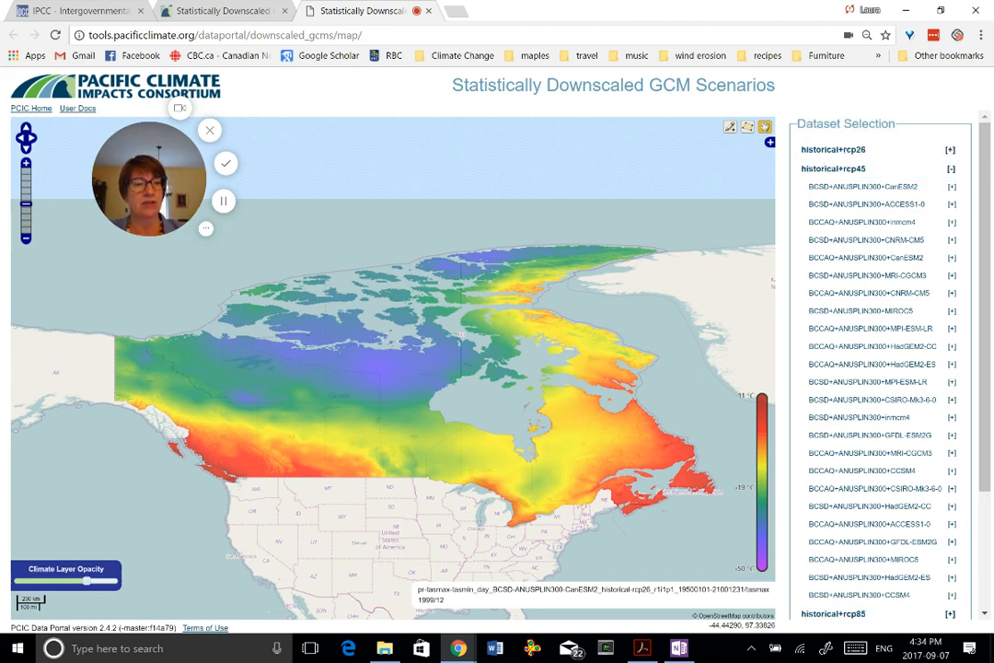
{"action": "left_click", "coordinate": [843, 169]}
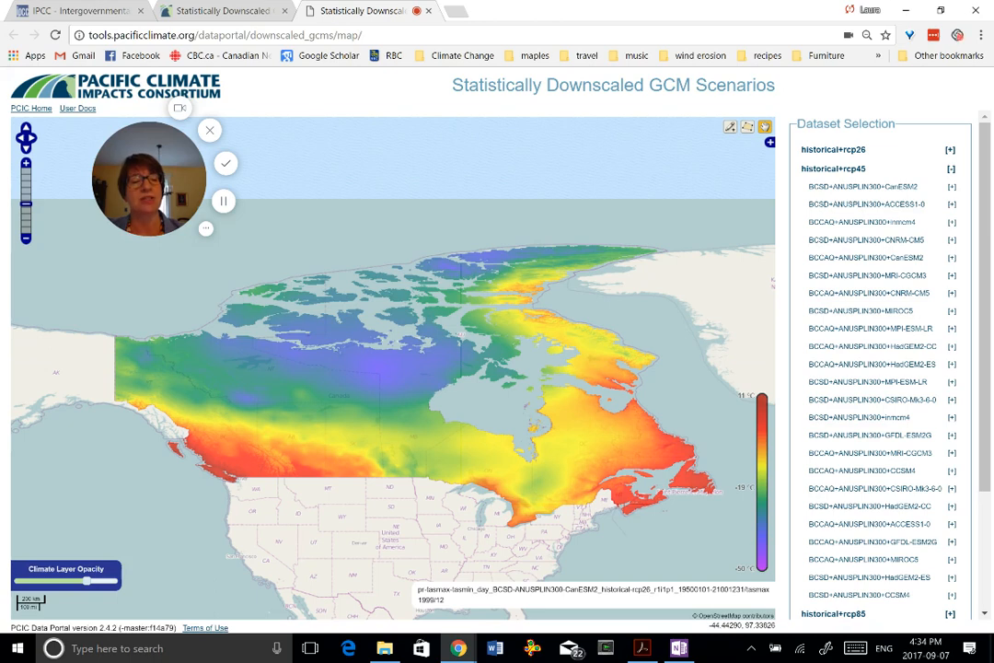
{"action": "left_click", "coordinate": [839, 168]}
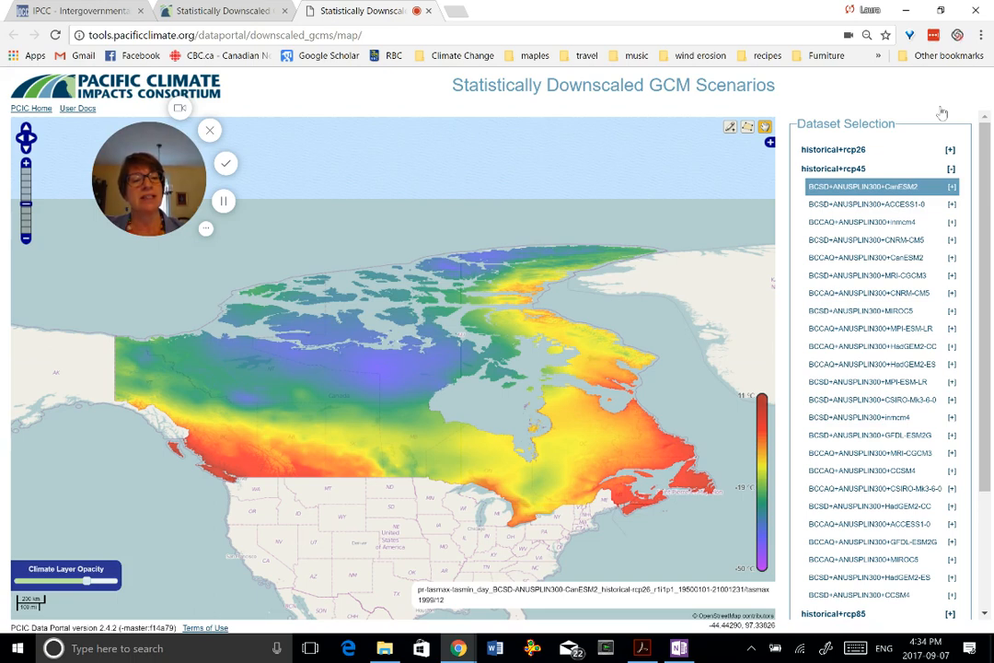
Choose the BCSD+ANUSPLIN300+CanESM2 dataset under the historical+rcp45 group.
{"action": "left_click", "coordinate": [880, 229]}
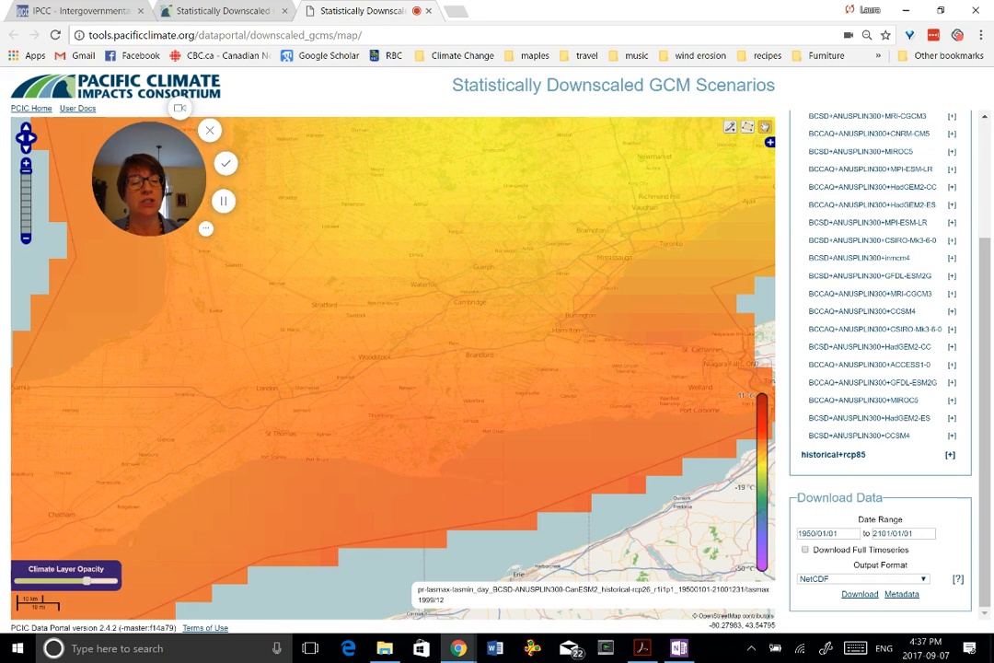
{"action": "mouse_move", "coordinate": [394, 350]}
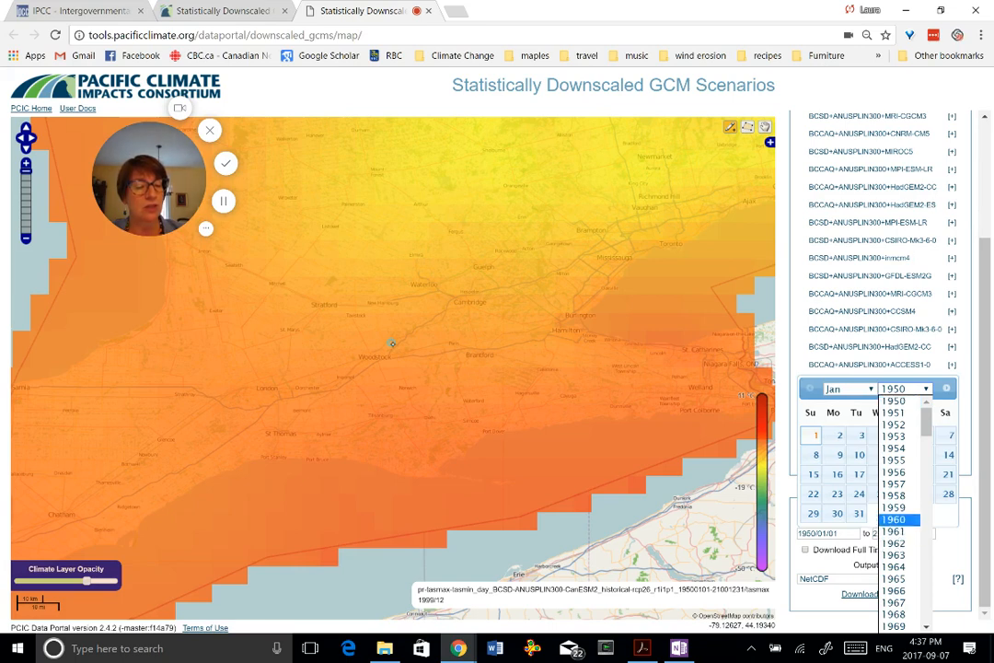
Set the download start date to 1 January 1960.
{"action": "left_click", "coordinate": [898, 516]}
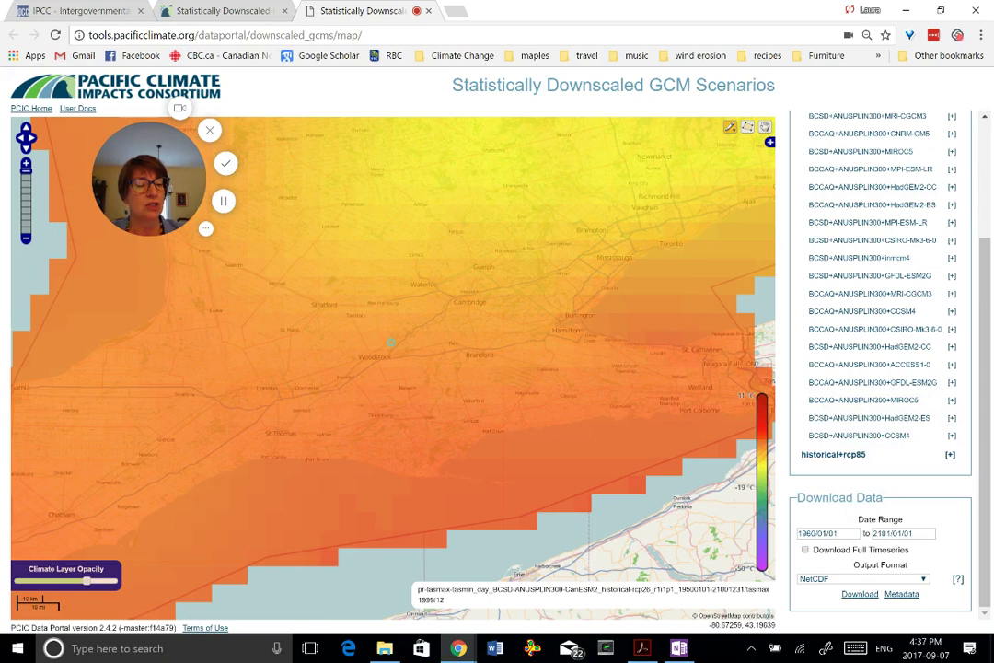
{"action": "left_click", "coordinate": [902, 533]}
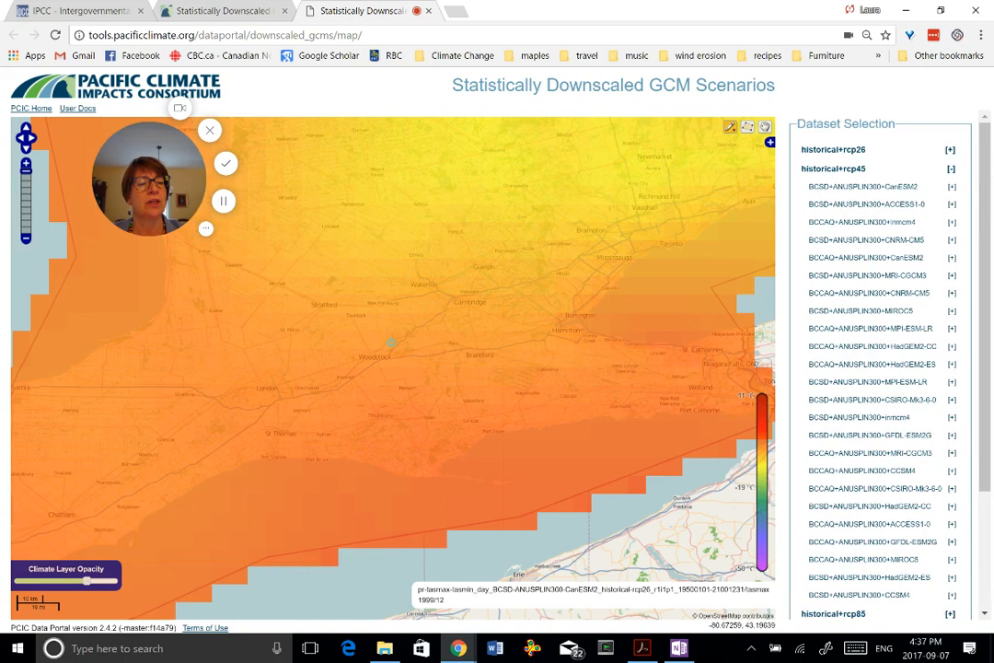
Expand the CanESM2 dataset's variables and pick the pr precipitation variable for download.
{"action": "left_click", "coordinate": [954, 184]}
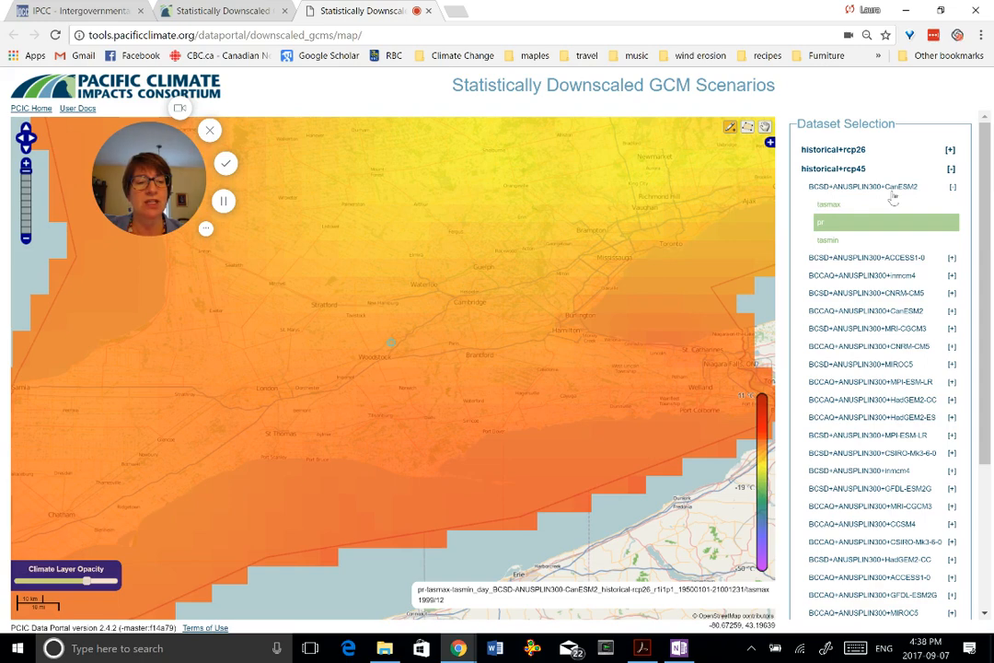
{"action": "left_click", "coordinate": [826, 240]}
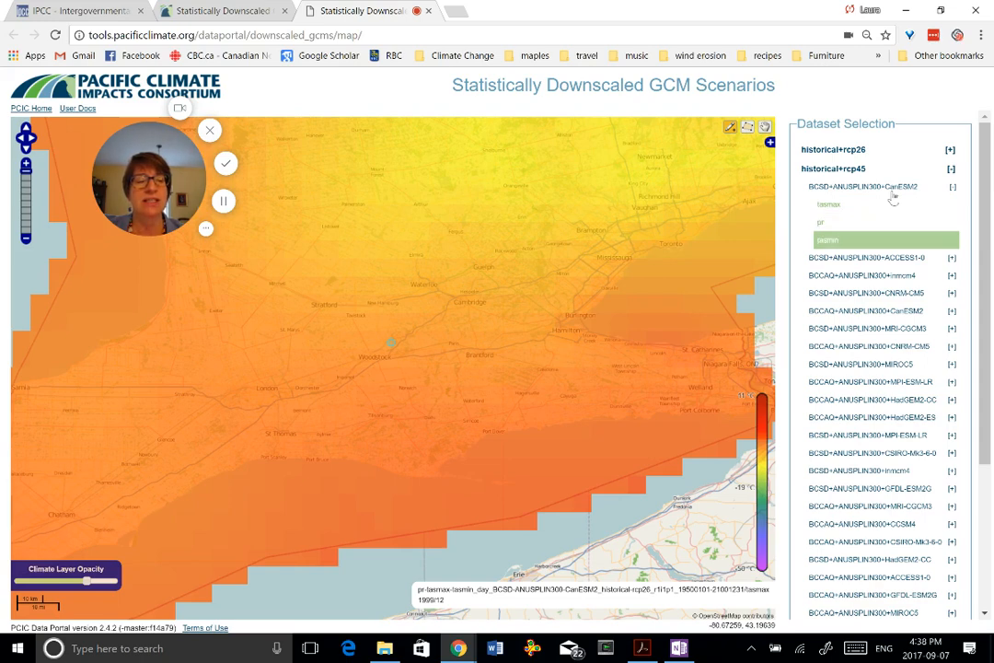
{"action": "left_click", "coordinate": [830, 239]}
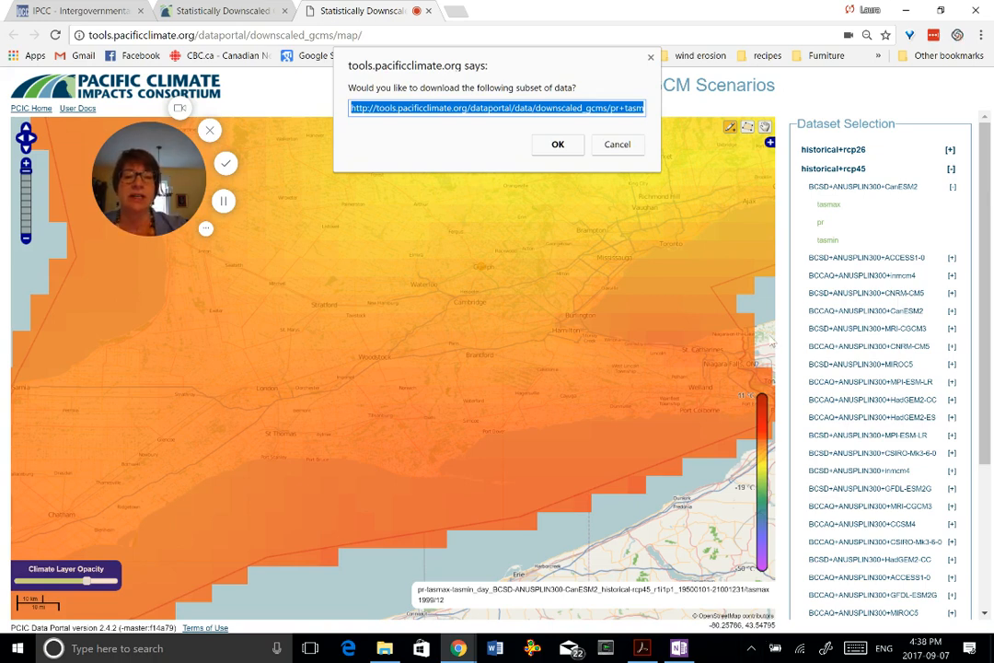
Confirm the subset download and target the Guelph folder in the Save As dialog.
{"action": "left_click", "coordinate": [558, 144]}
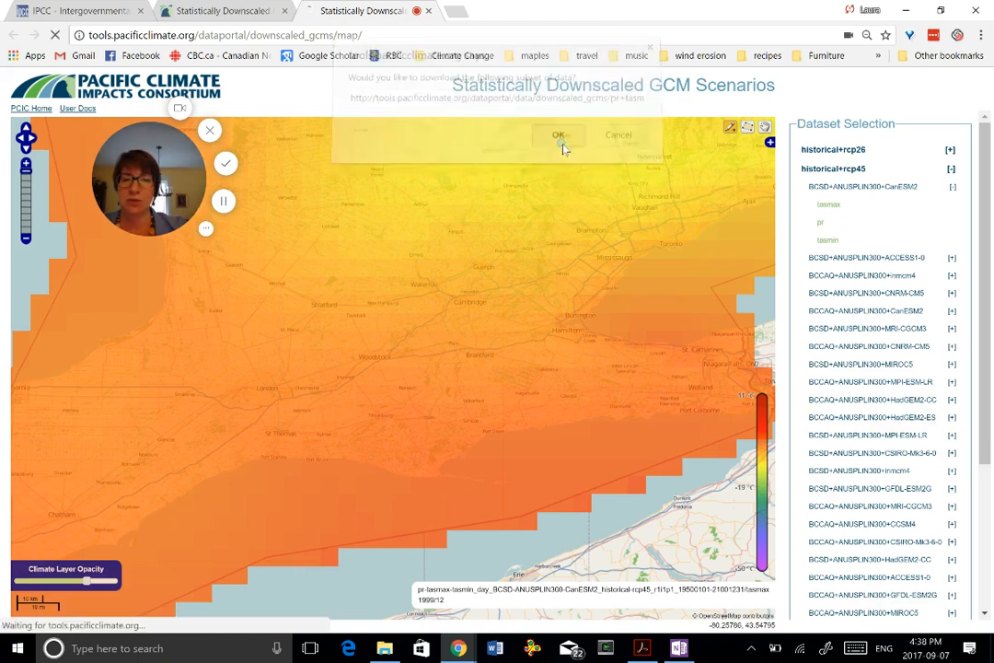
{"action": "left_click", "coordinate": [556, 134]}
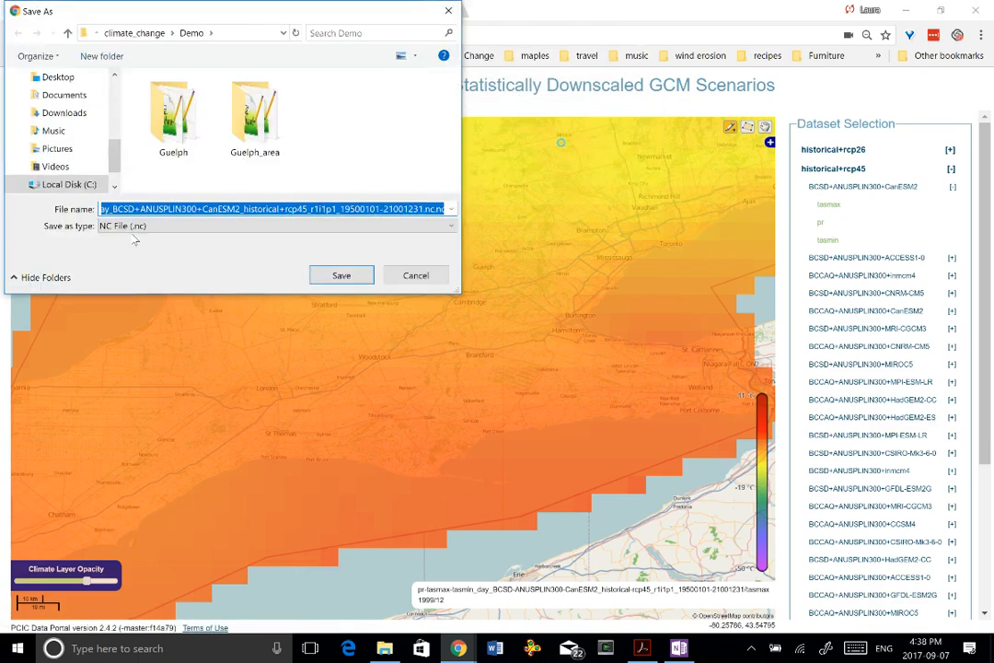
{"action": "left_click", "coordinate": [169, 120]}
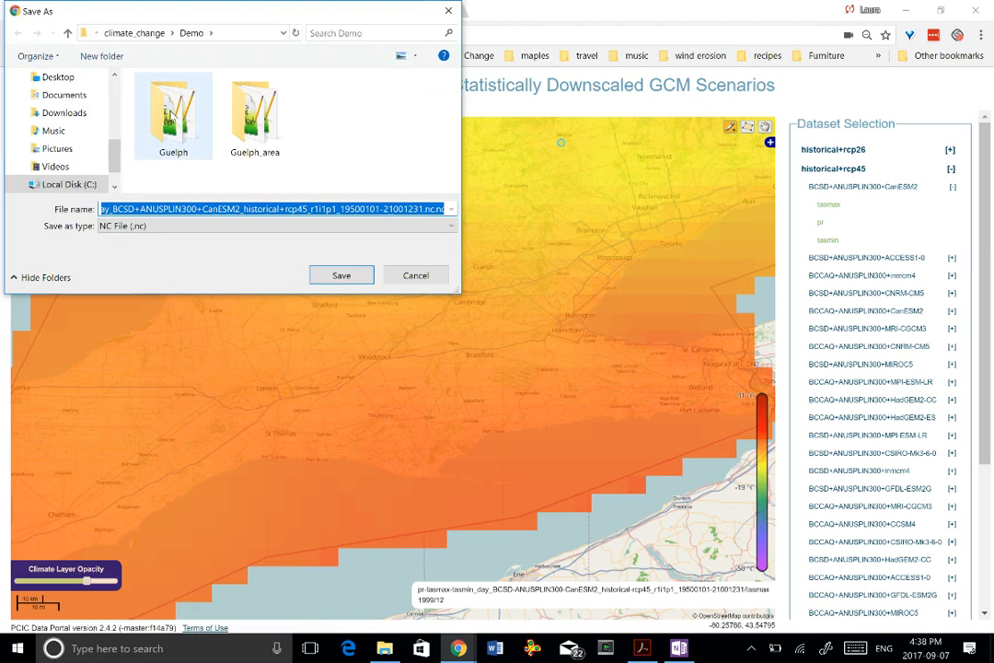
{"action": "double_click", "coordinate": [188, 110]}
{"action": "type", "text": "tasmax"}
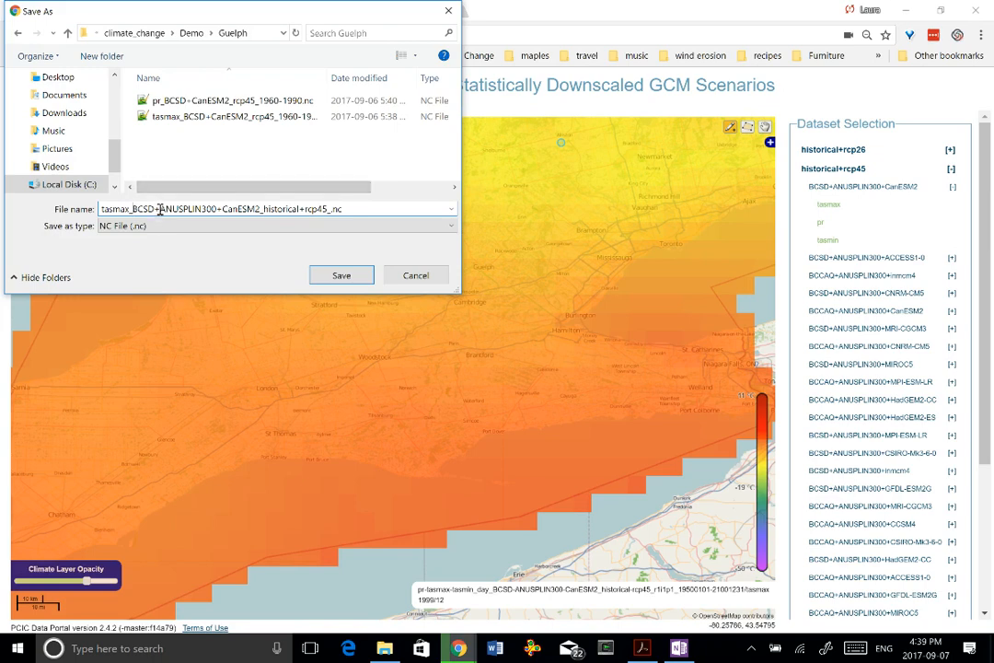
Name the file tasmax_BCSD+CanESM2_rcp45_1960-1990.nc and save it in the Guelph folder.
{"action": "double_click", "coordinate": [218, 210]}
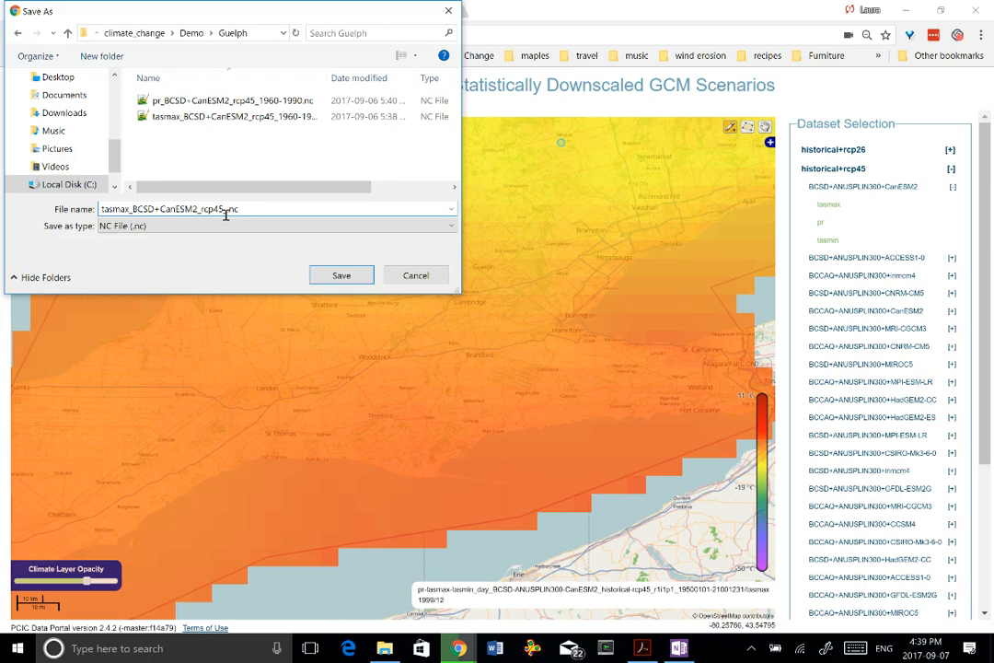
{"action": "type", "text": "_1960-1"}
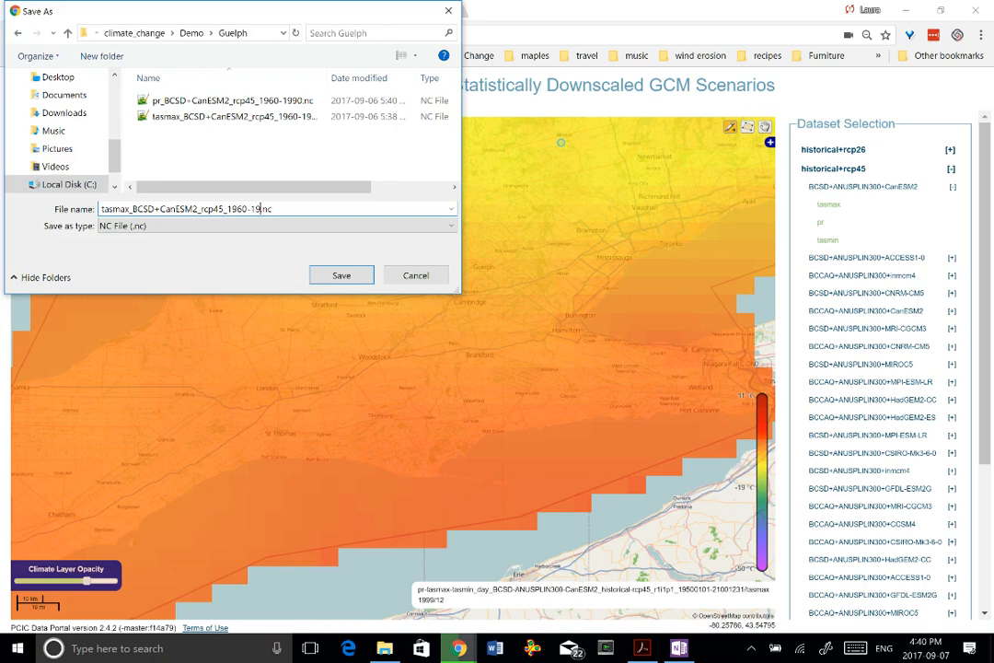
{"action": "type", "text": "90"}
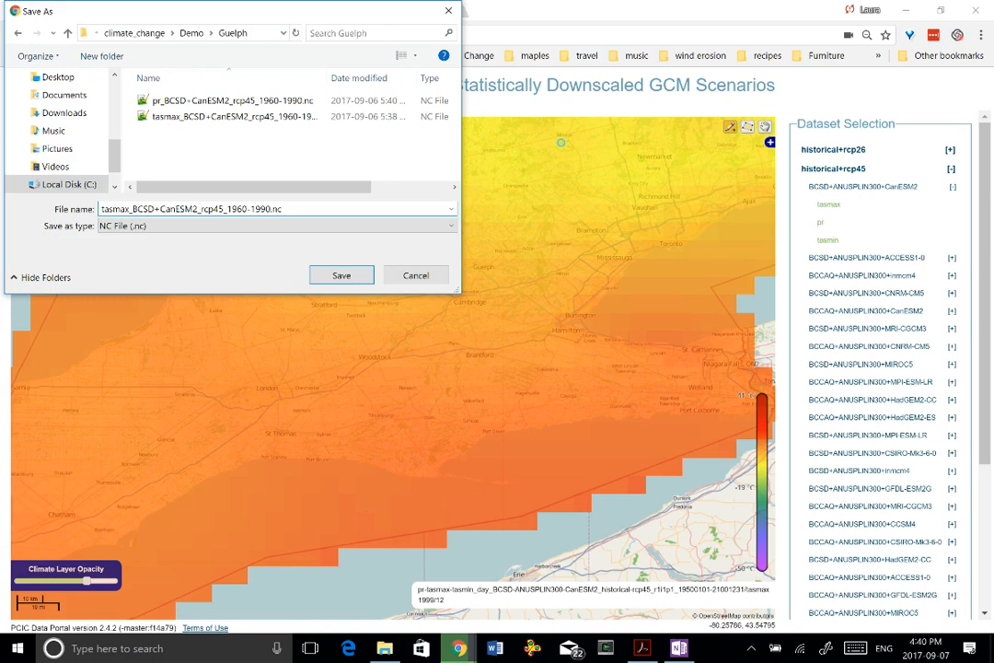
{"action": "left_click", "coordinate": [276, 208]}
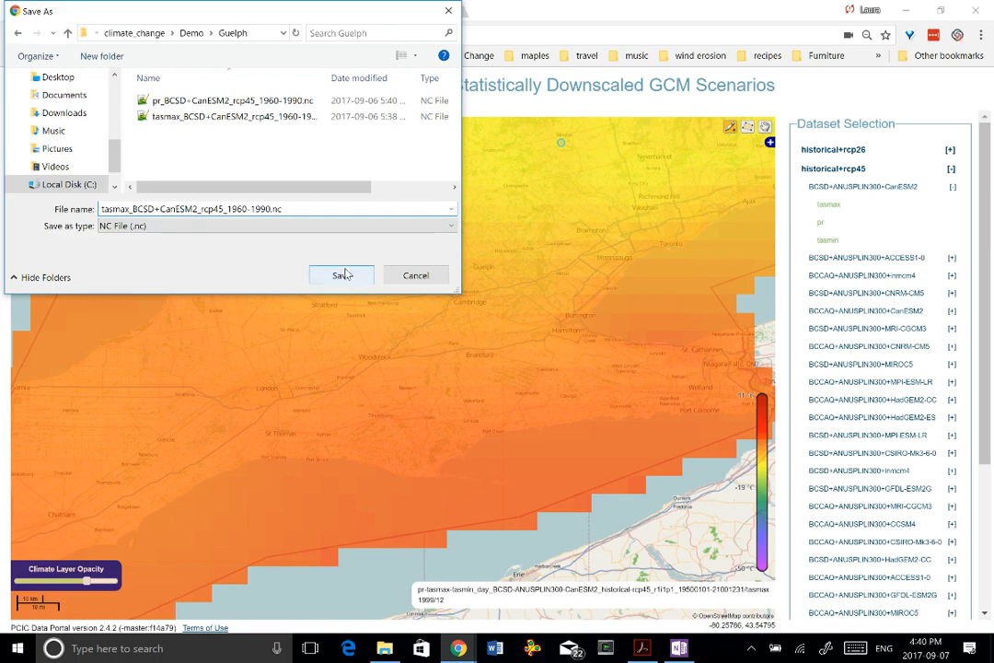
{"action": "left_click", "coordinate": [340, 274]}
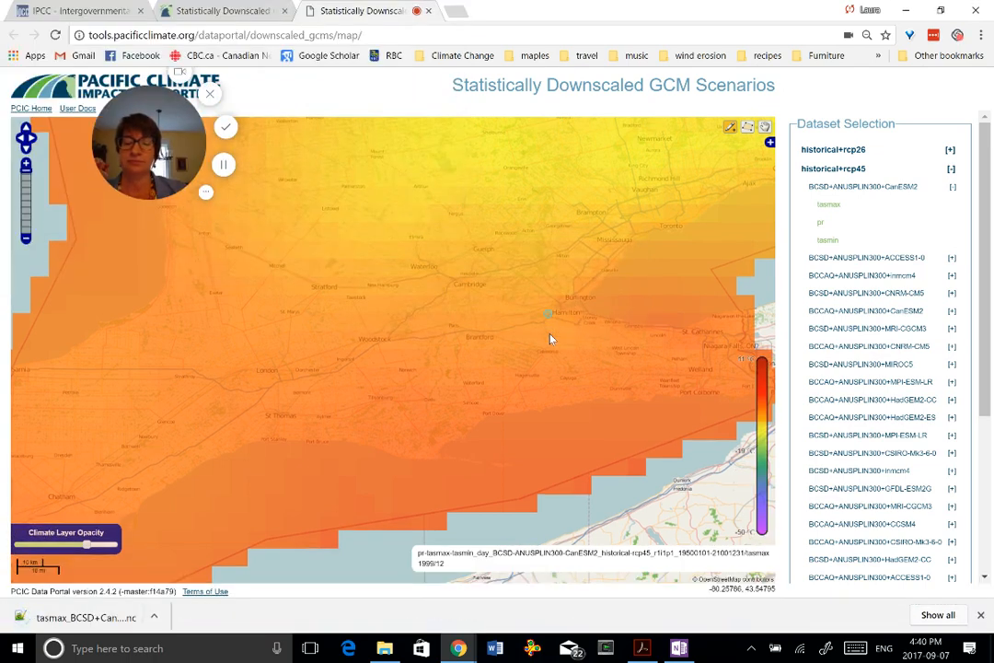
{"action": "left_click", "coordinate": [828, 239]}
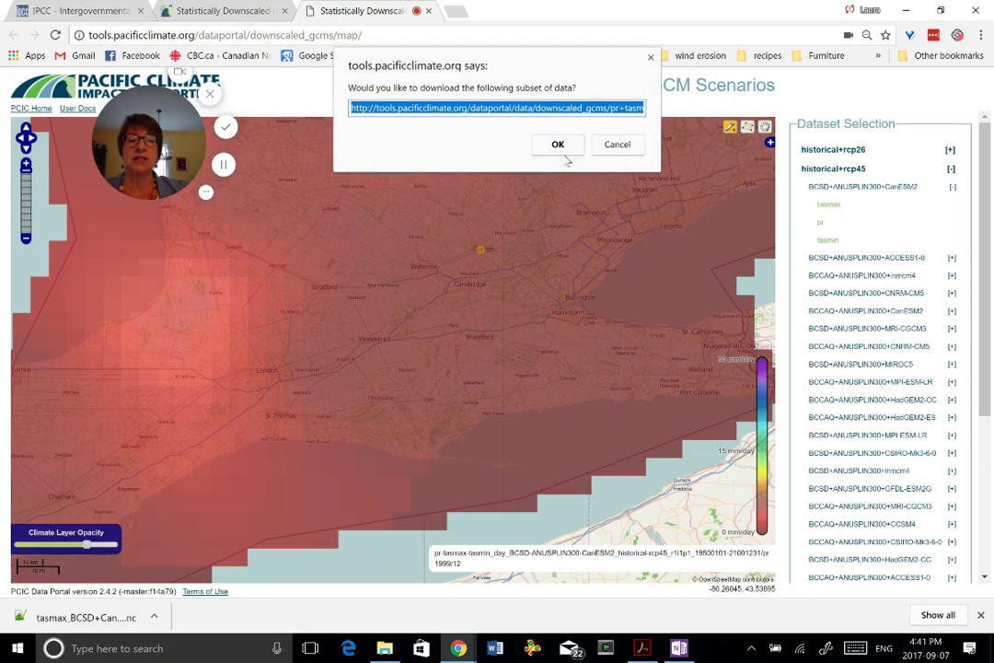
Save the subset as pr_BCSD+CanESM2_rcp45_1960-1990.nc, replacing the existing file.
{"action": "left_click", "coordinate": [556, 144]}
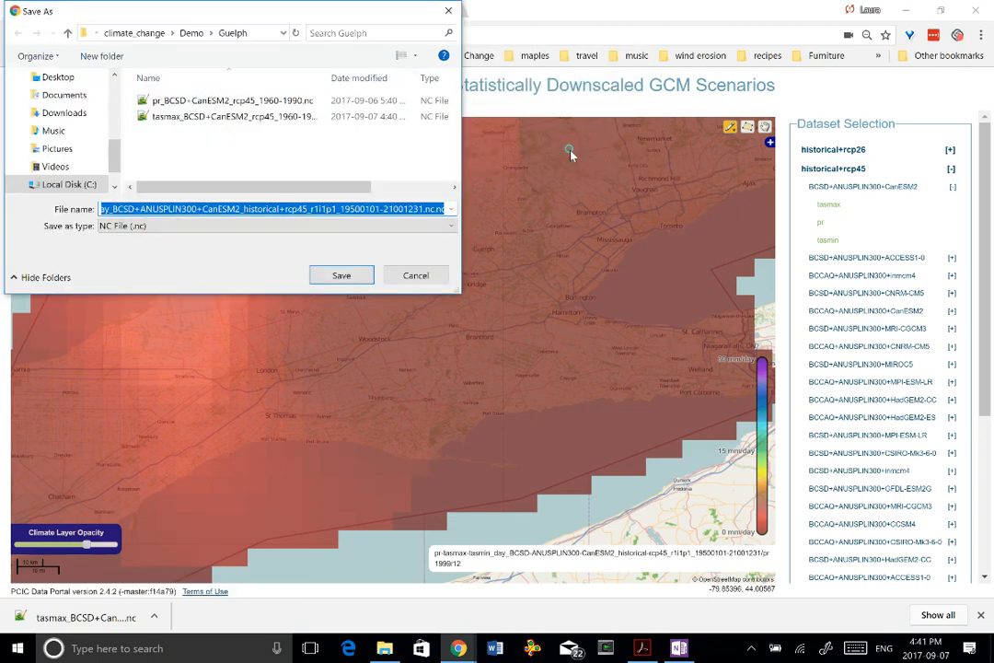
{"action": "left_click", "coordinate": [239, 99]}
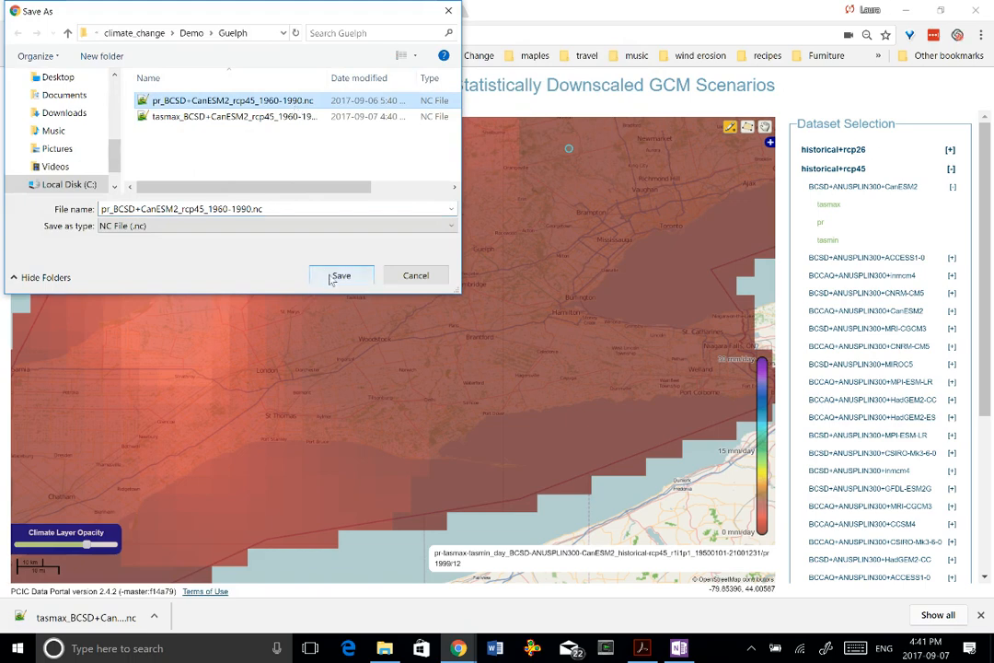
{"action": "left_click", "coordinate": [340, 276]}
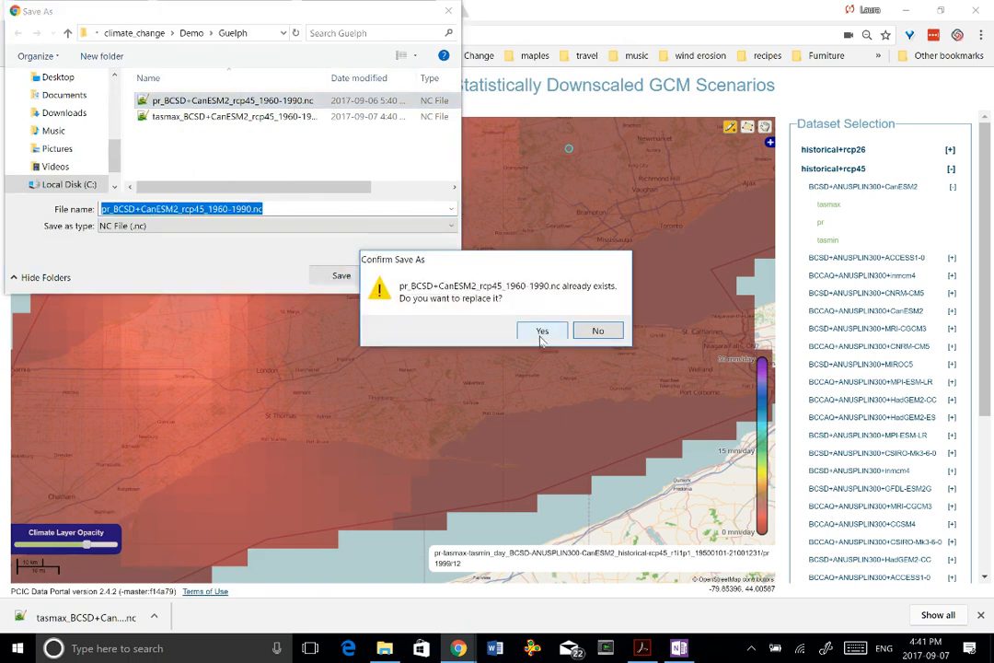
{"action": "left_click", "coordinate": [541, 330]}
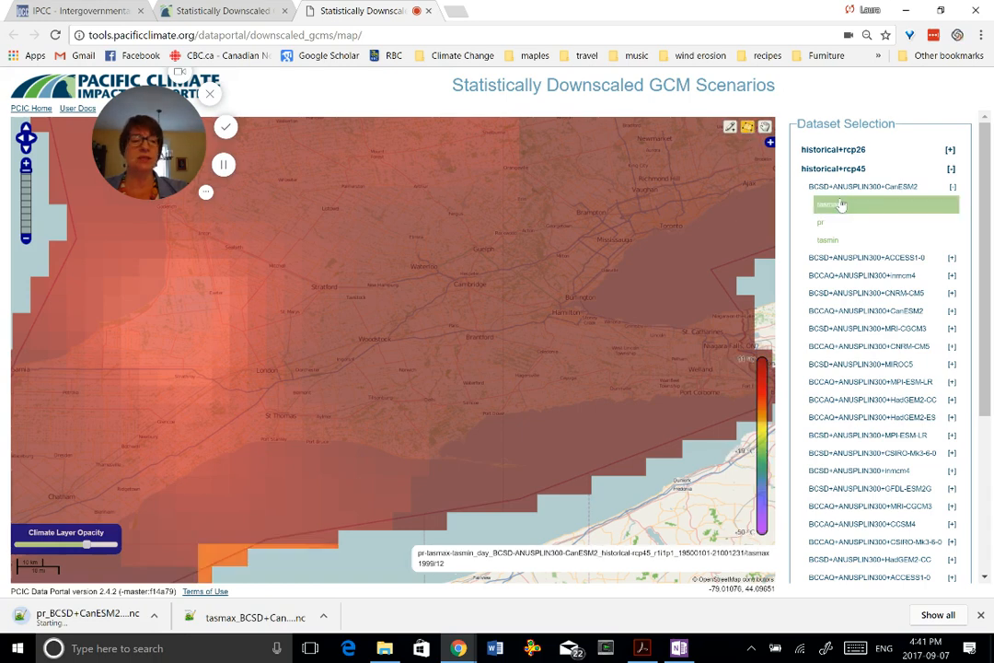
Show the tasmax layer on the map and outline a rectangular download area around Guelph.
{"action": "left_click", "coordinate": [851, 205]}
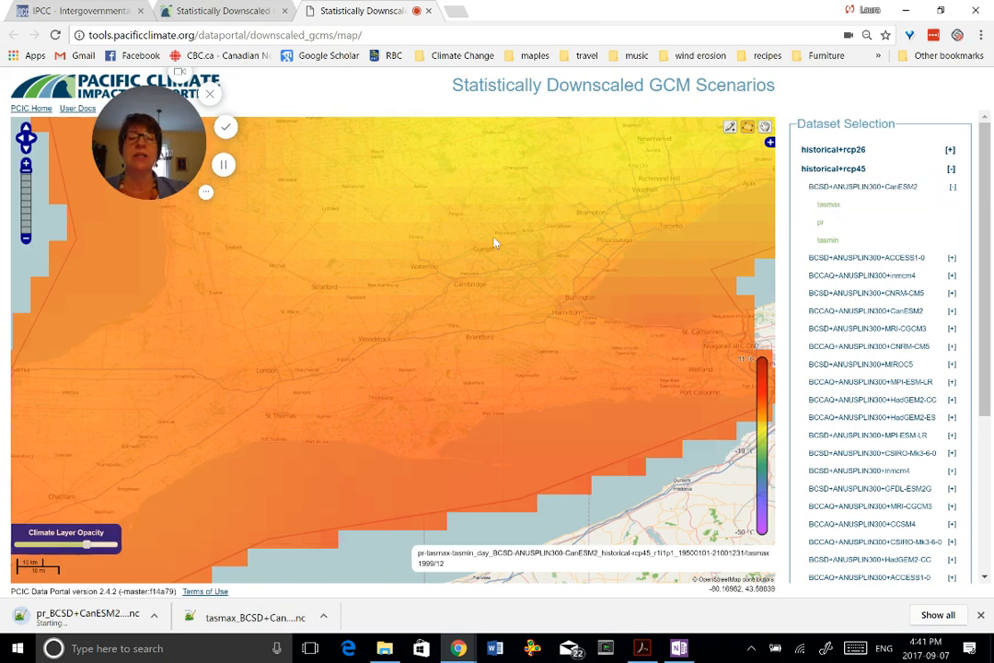
{"action": "mouse_move", "coordinate": [449, 213]}
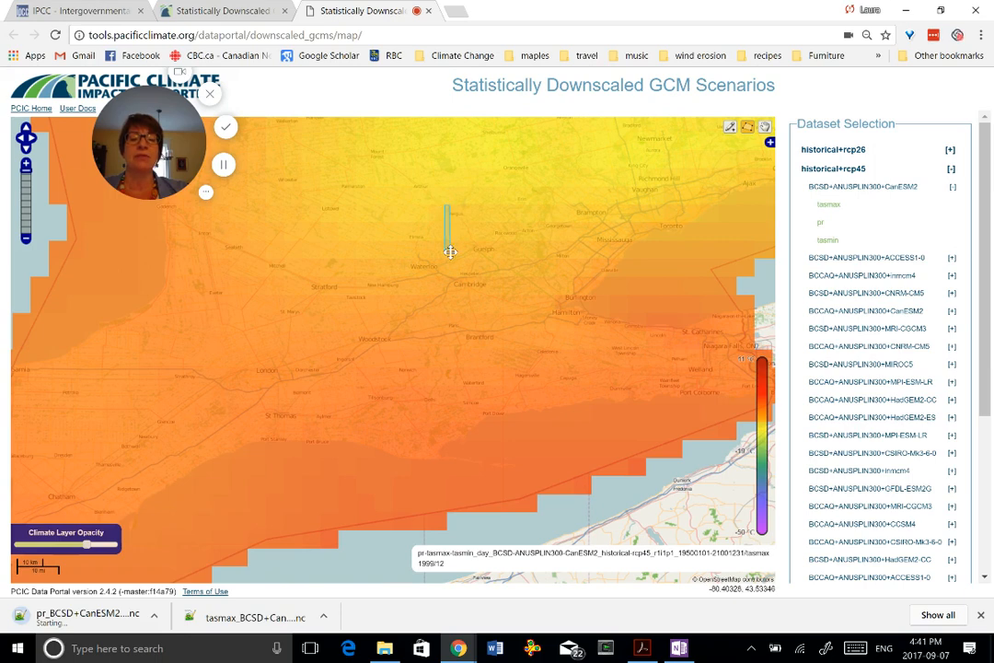
{"action": "left_click_drag", "start_coordinate": [449, 206], "coordinate": [515, 280]}
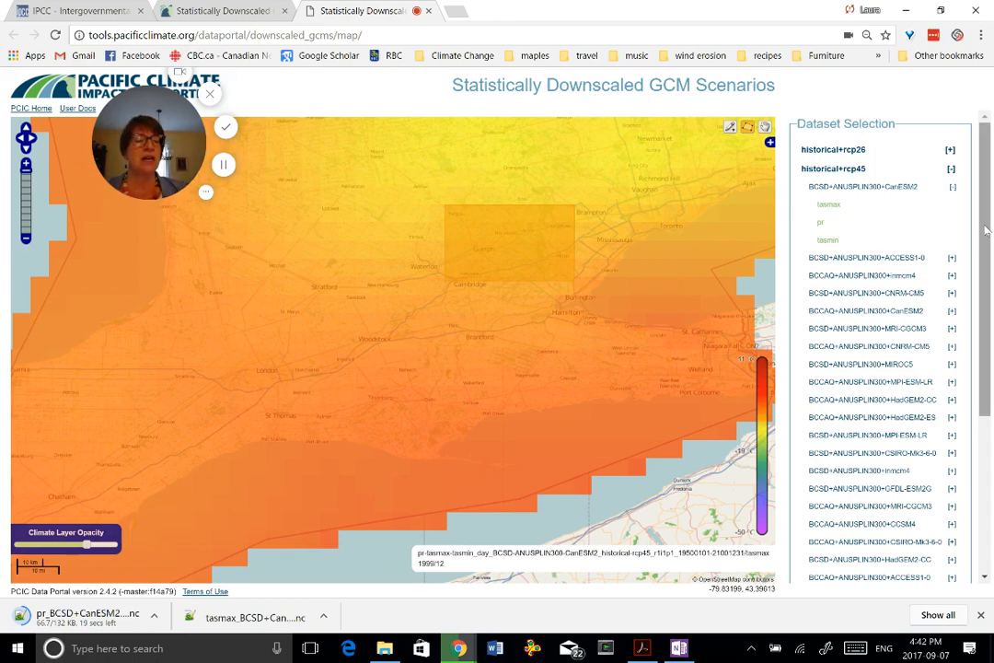
{"action": "scroll", "scroll_direction": "down", "scroll_amount": 3}
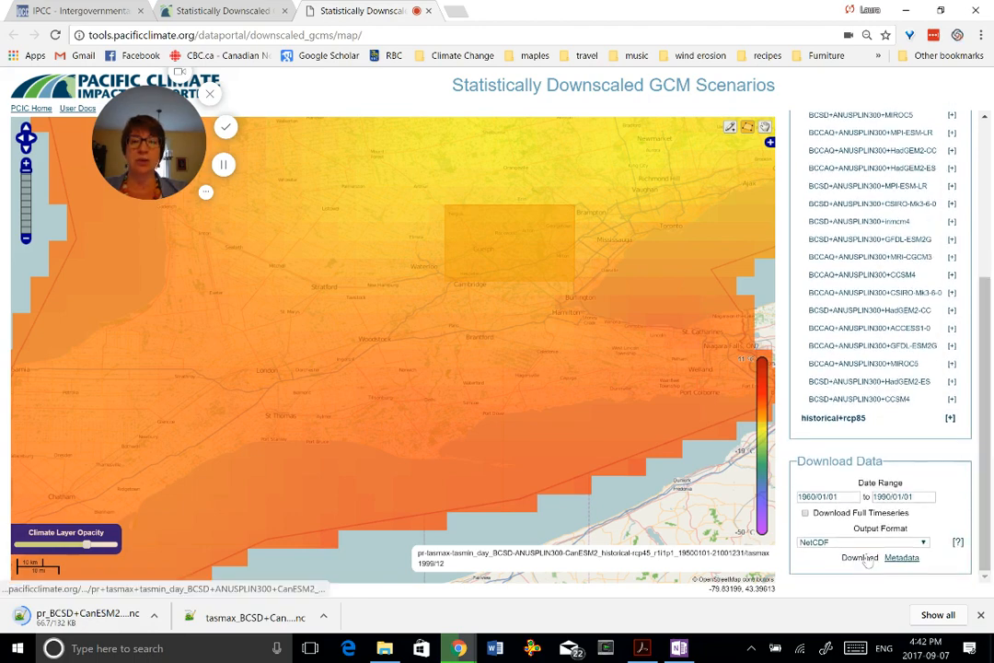
Download the Guelph-area tasmax data as tasmax_BCSD+CanESM2_rcp45_1960-1990.nc in Guelph_area, replacing the earlier file.
{"action": "left_click", "coordinate": [858, 552]}
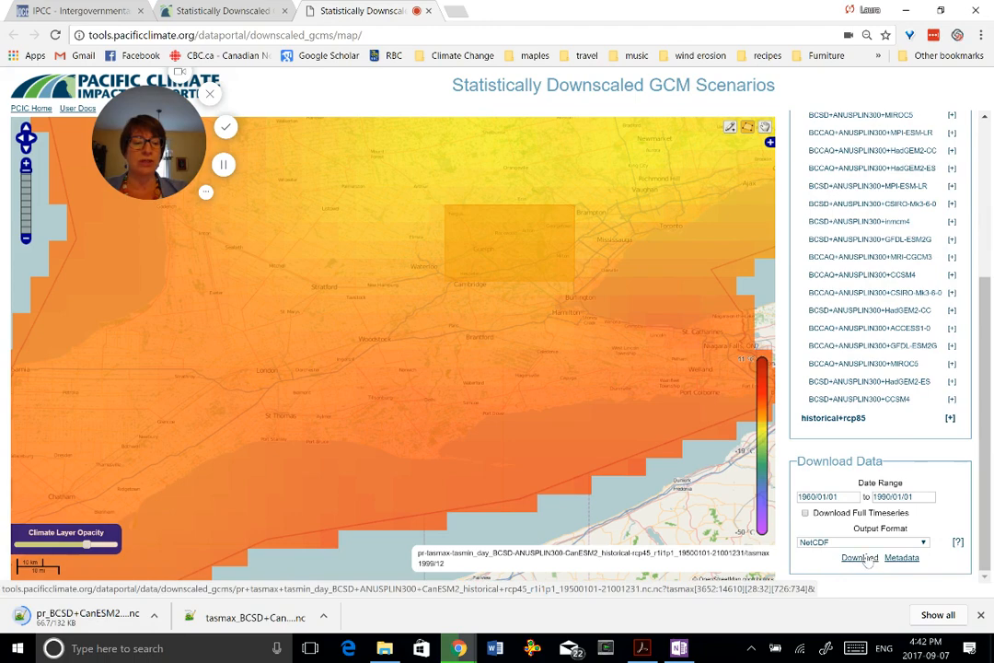
{"action": "left_click", "coordinate": [860, 556]}
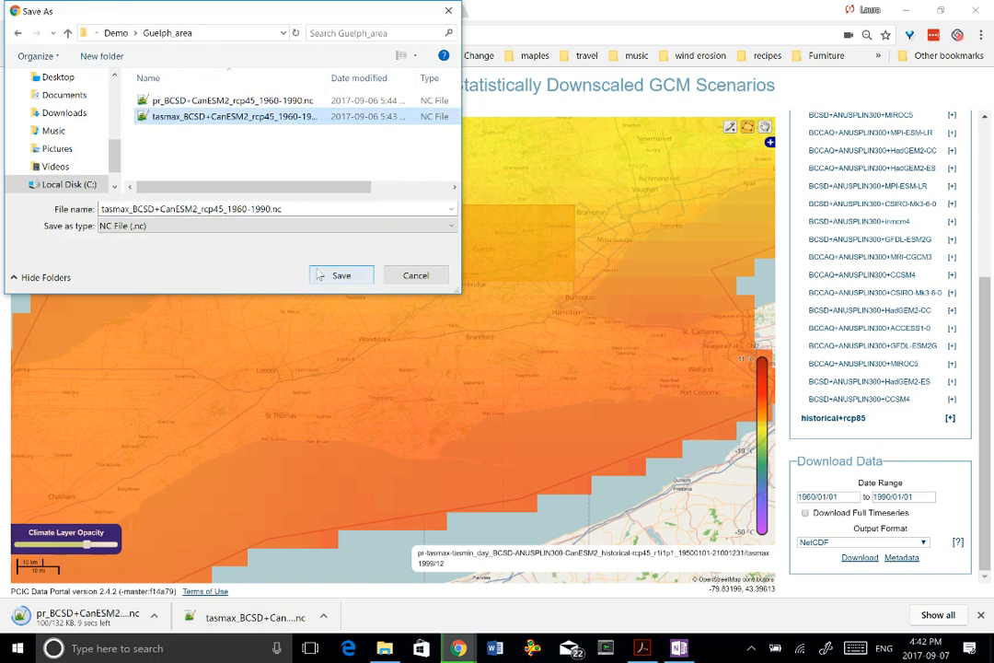
{"action": "left_click", "coordinate": [340, 276]}
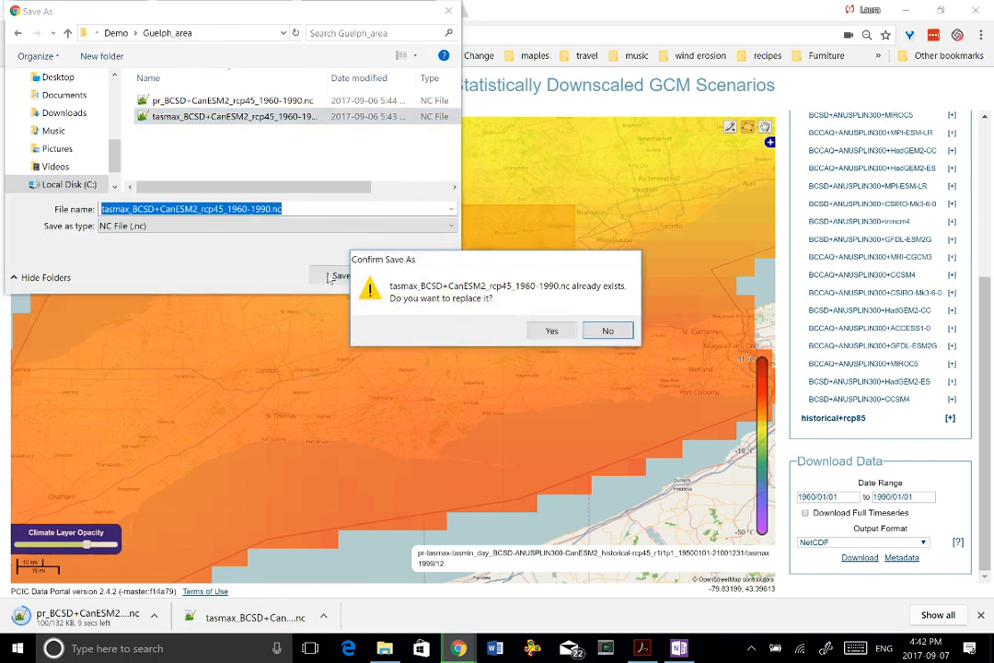
{"action": "left_click", "coordinate": [552, 332]}
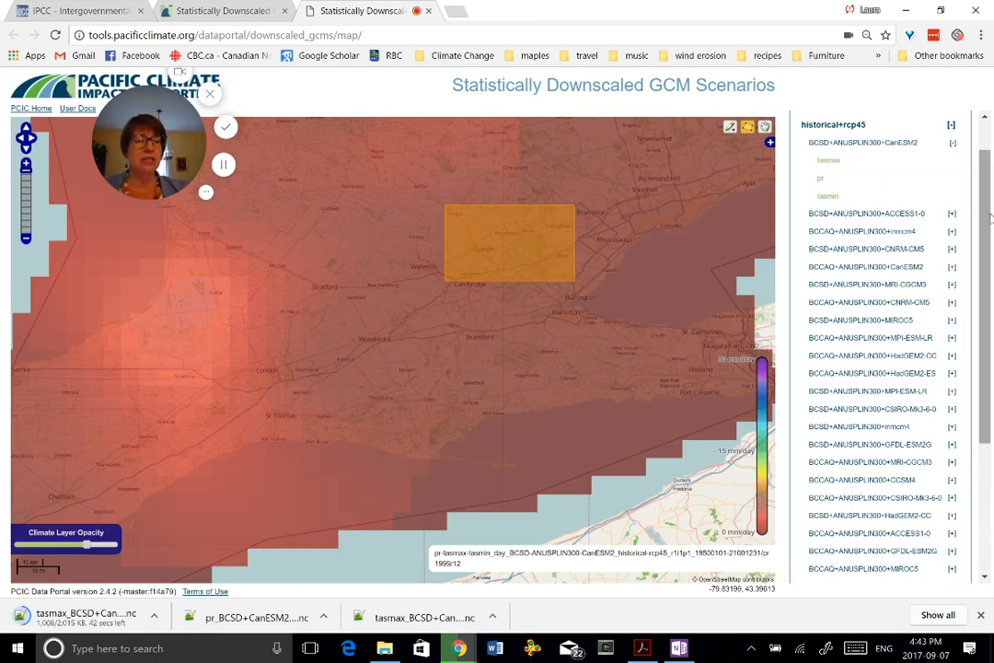
Download pr_BCSD+CanESM2_rcp45_1960-1990.nc for the Guelph box, overwriting the earlier precipitation file.
{"action": "scroll", "scroll_direction": "down", "scroll_amount": 3}
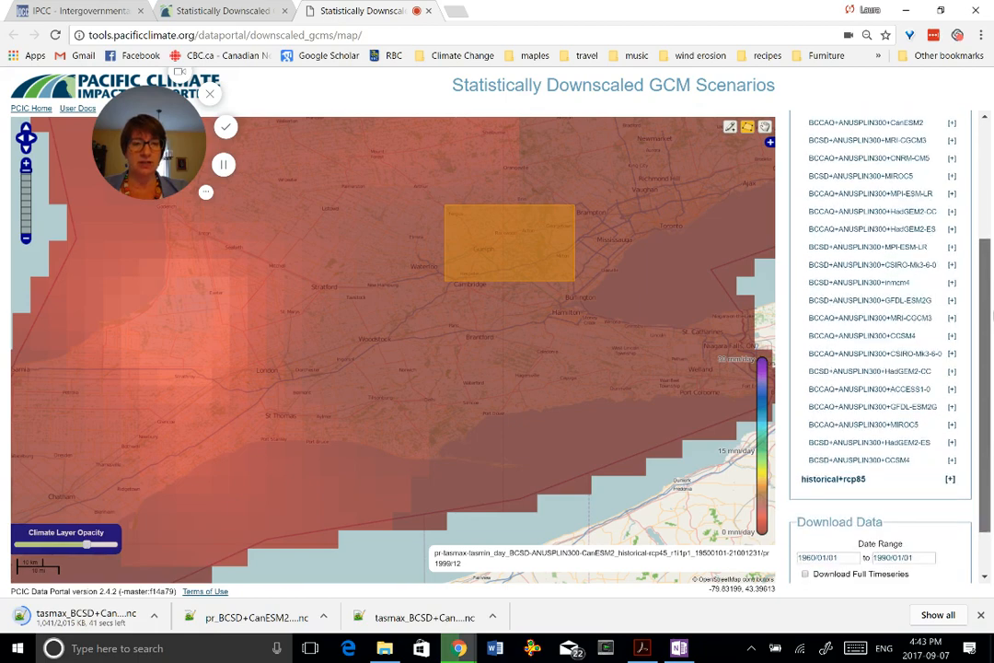
{"action": "scroll", "scroll_direction": "down", "scroll_amount": 3}
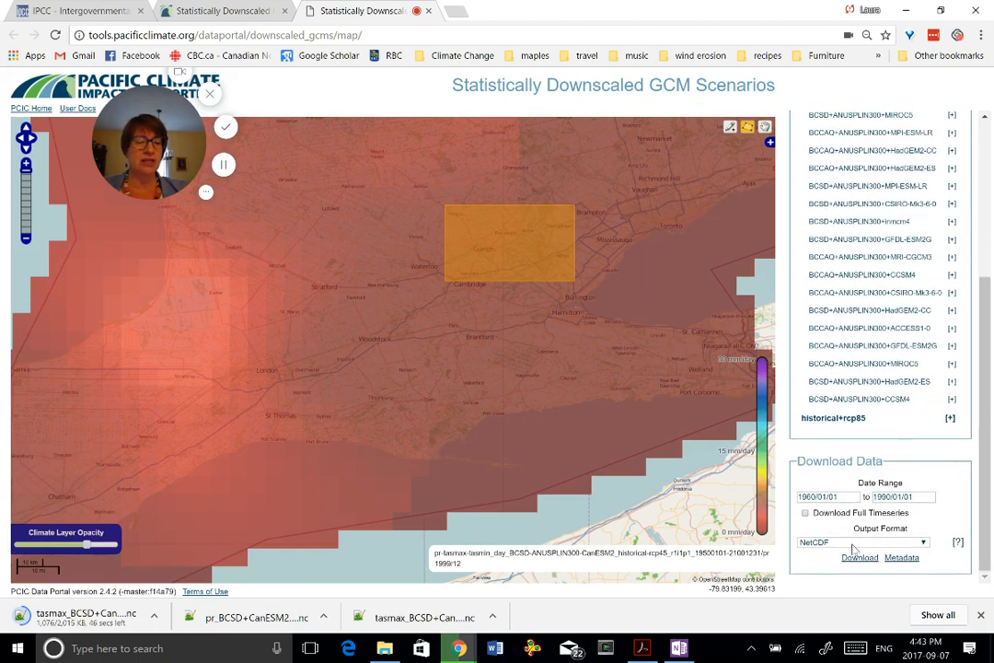
{"action": "mouse_move", "coordinate": [856, 560]}
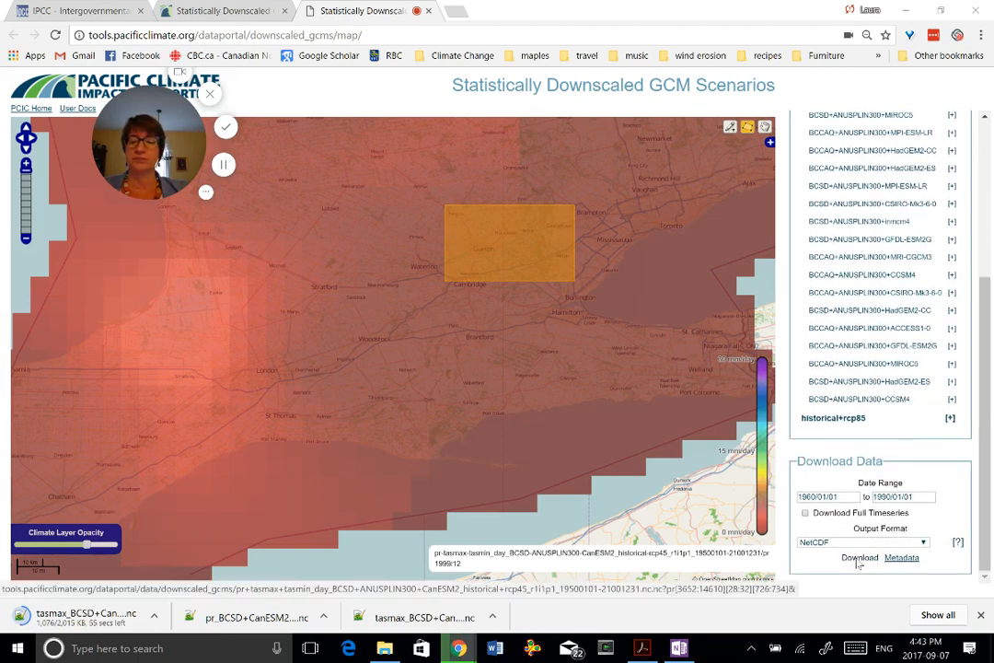
{"action": "left_click", "coordinate": [858, 554]}
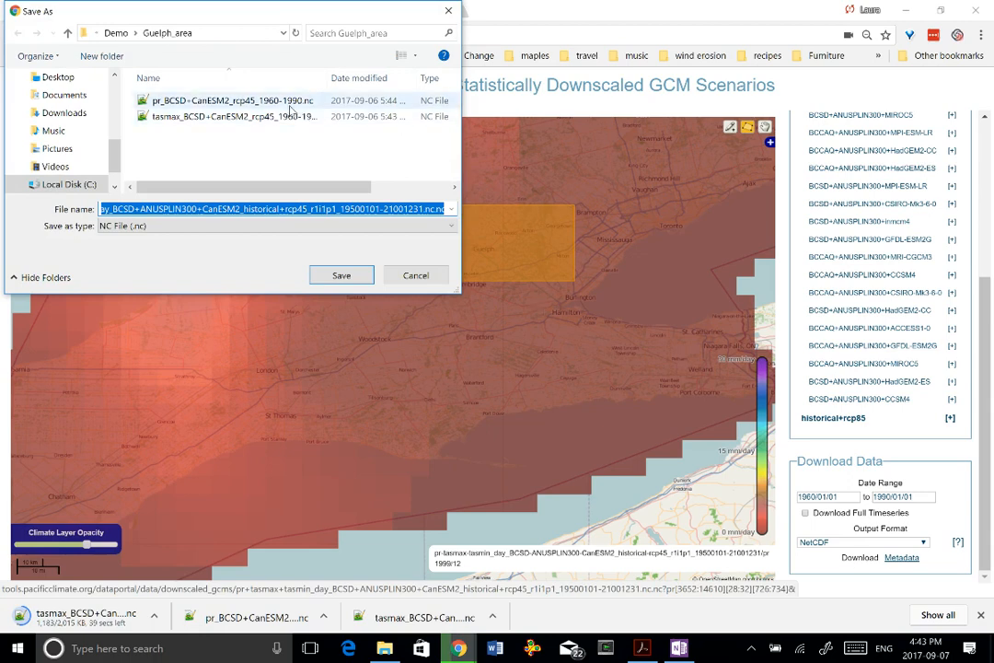
{"action": "left_click", "coordinate": [230, 99]}
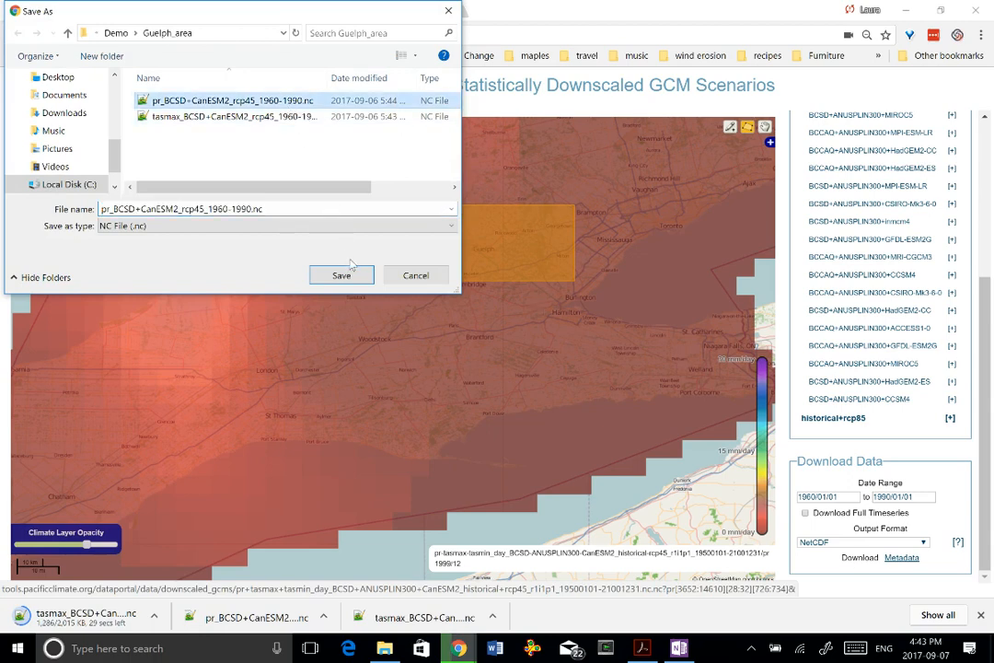
{"action": "left_click", "coordinate": [341, 275]}
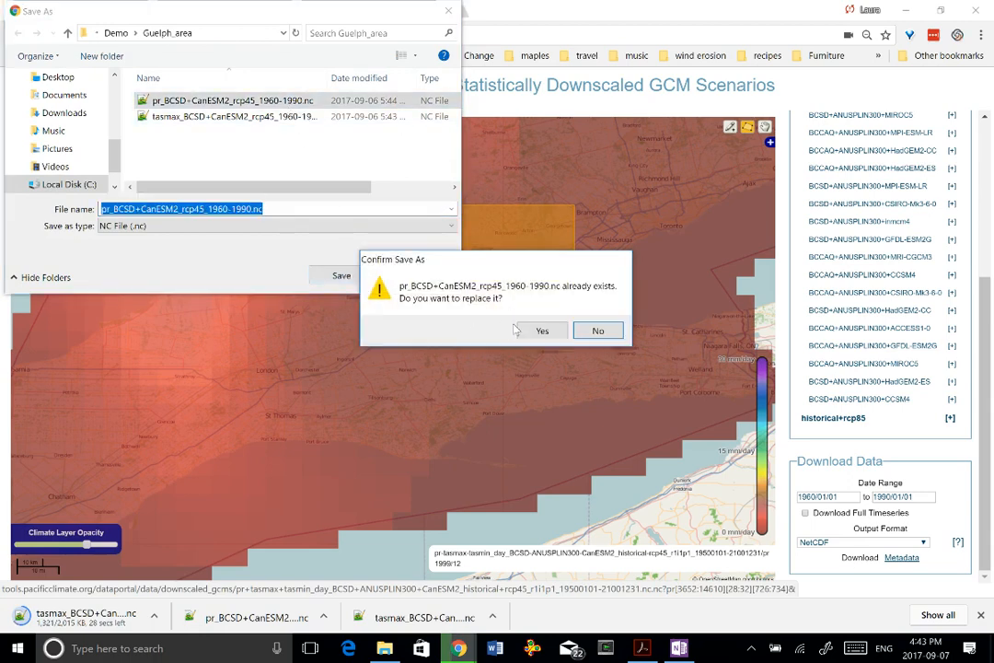
{"action": "left_click", "coordinate": [541, 329]}
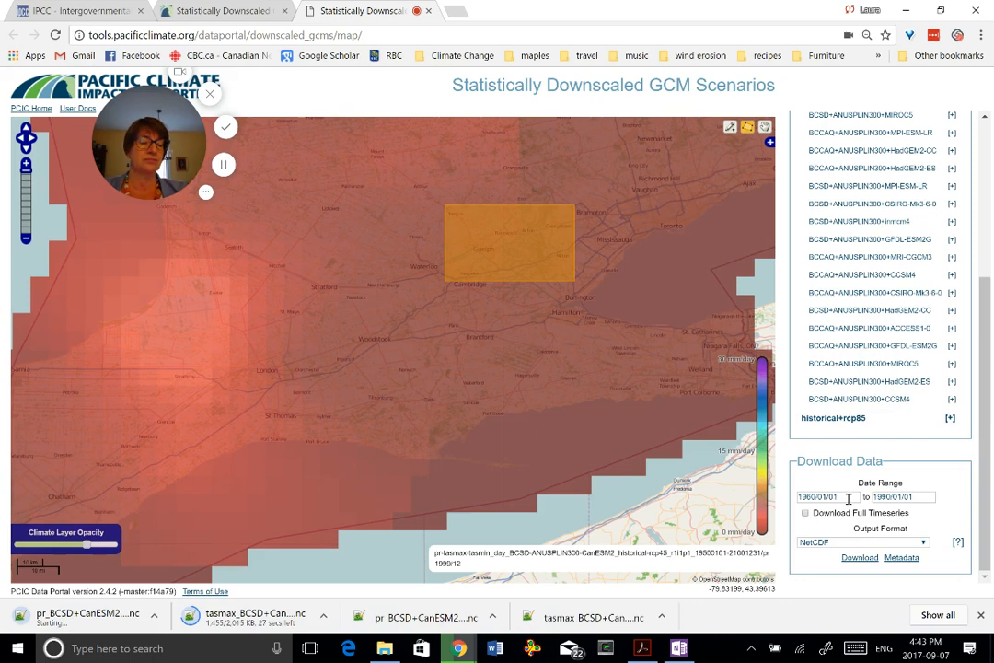
Set the date range to 2011/01/01 – 2041/01/01 and request the subset download.
{"action": "left_click", "coordinate": [824, 497]}
{"action": "type", "text": "2011"}
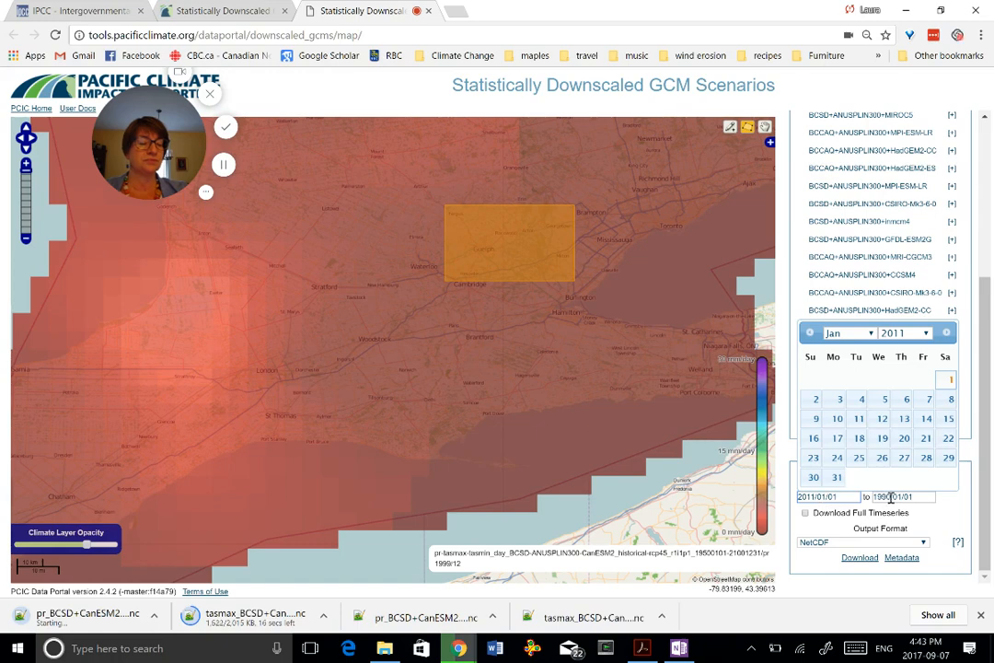
{"action": "left_click", "coordinate": [894, 497]}
{"action": "type", "text": "2004"}
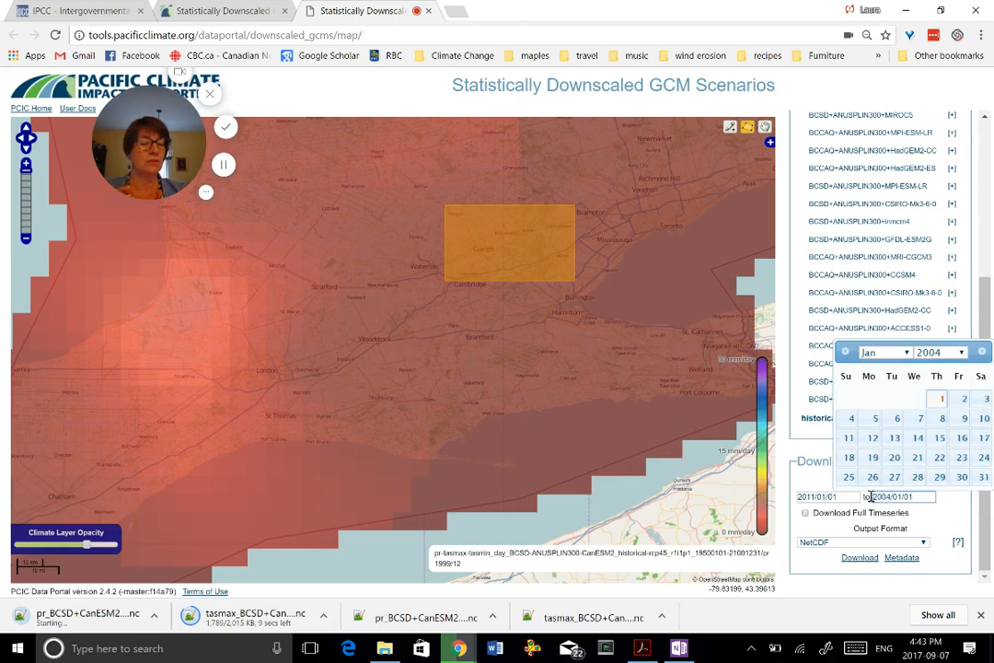
{"action": "left_click", "coordinate": [950, 352]}
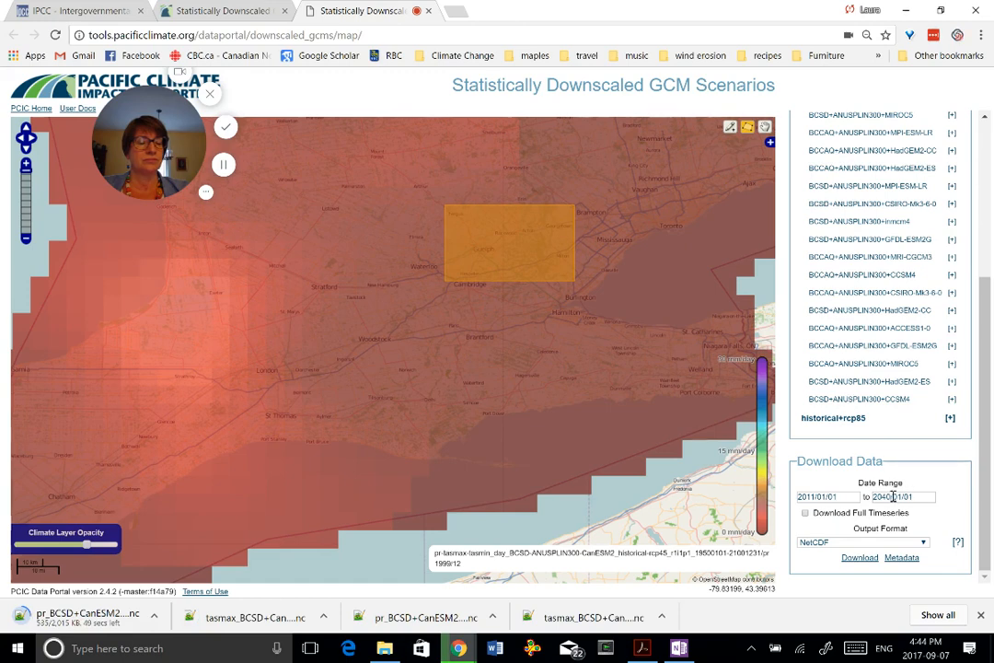
{"action": "left_click", "coordinate": [898, 497]}
{"action": "type", "text": "1"}
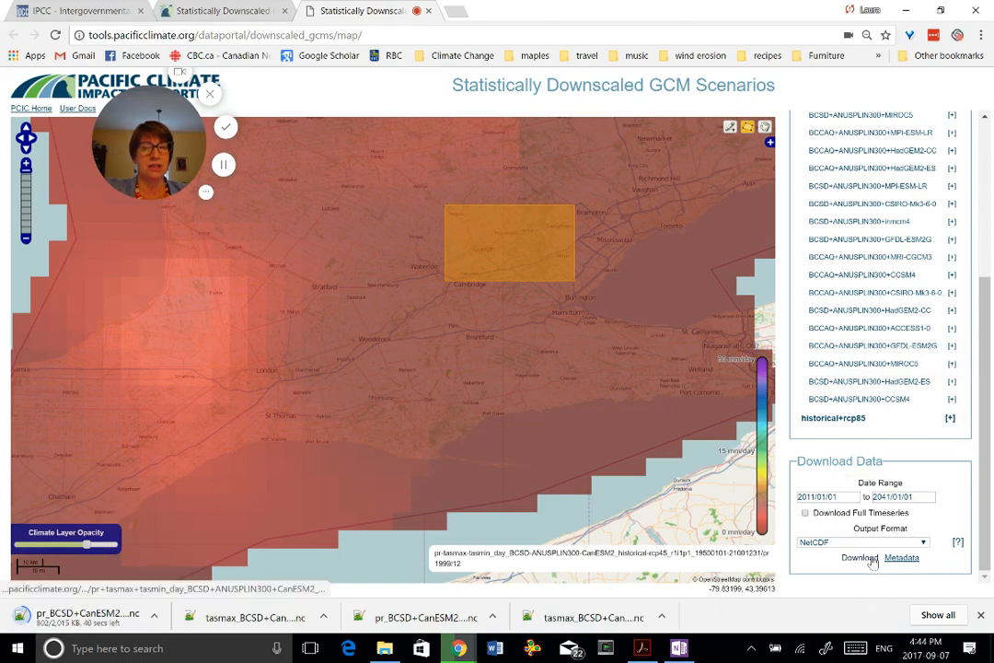
{"action": "left_click", "coordinate": [857, 556]}
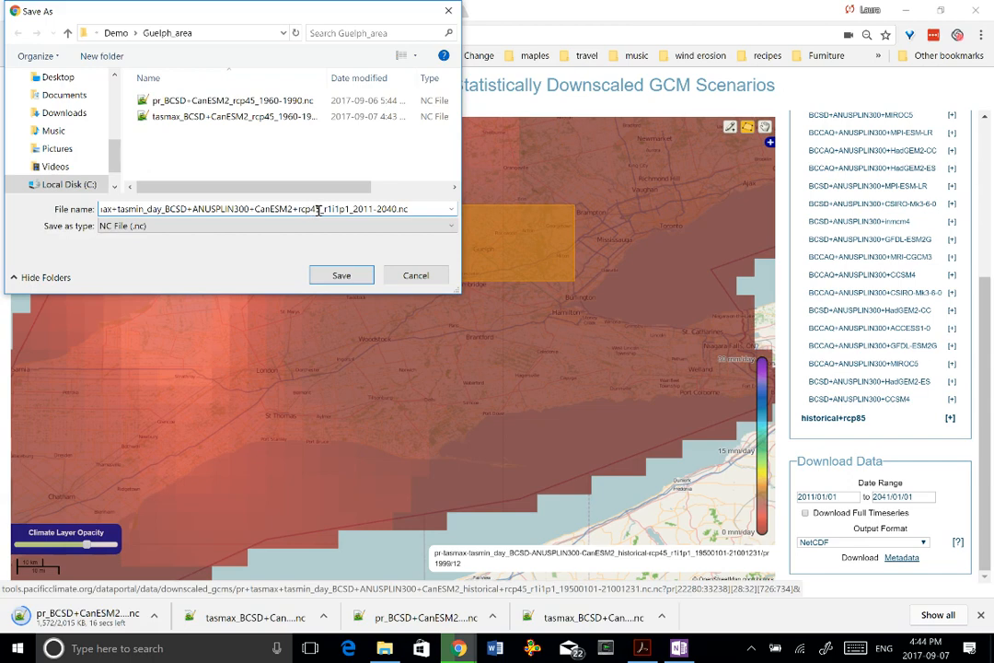
Strip ANUSPLIN300 and other extras from the file name and save the 2011–2040 file to Guelph_area.
{"action": "double_click", "coordinate": [340, 208]}
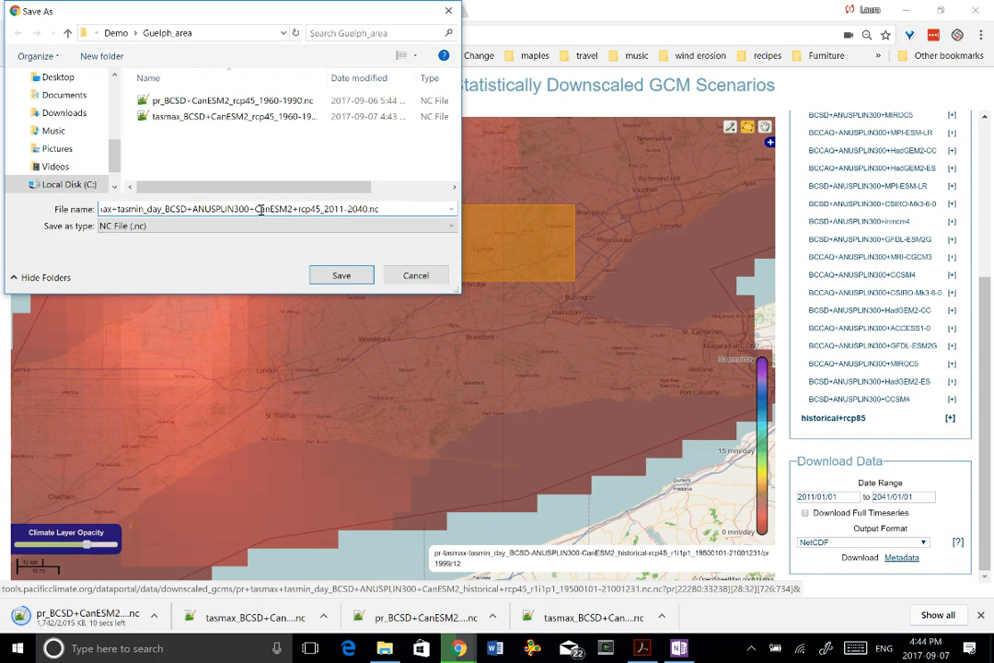
{"action": "double_click", "coordinate": [217, 208]}
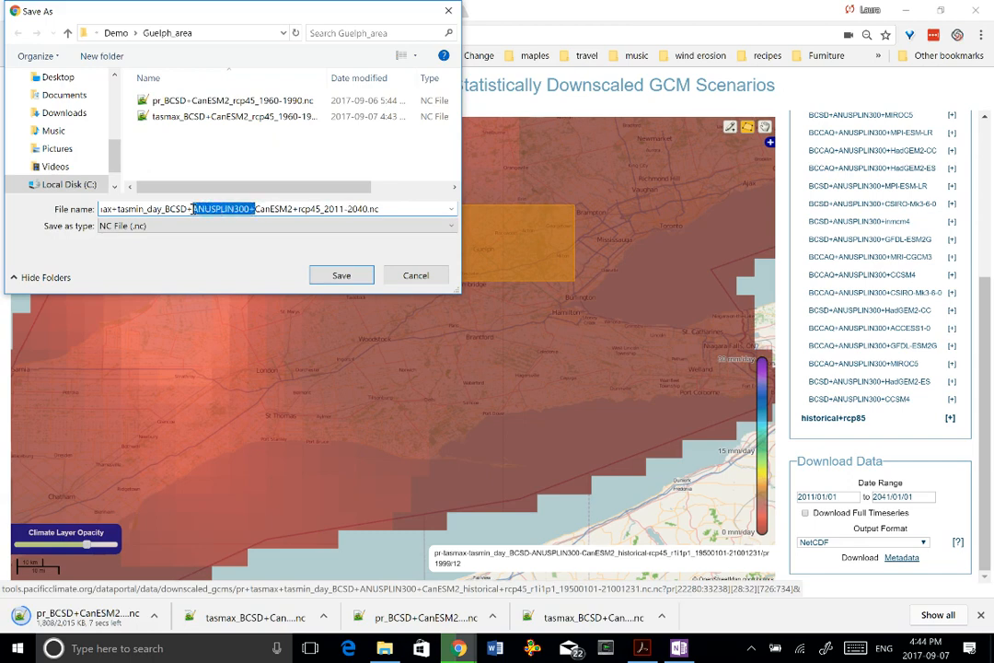
{"action": "left_click", "coordinate": [162, 213]}
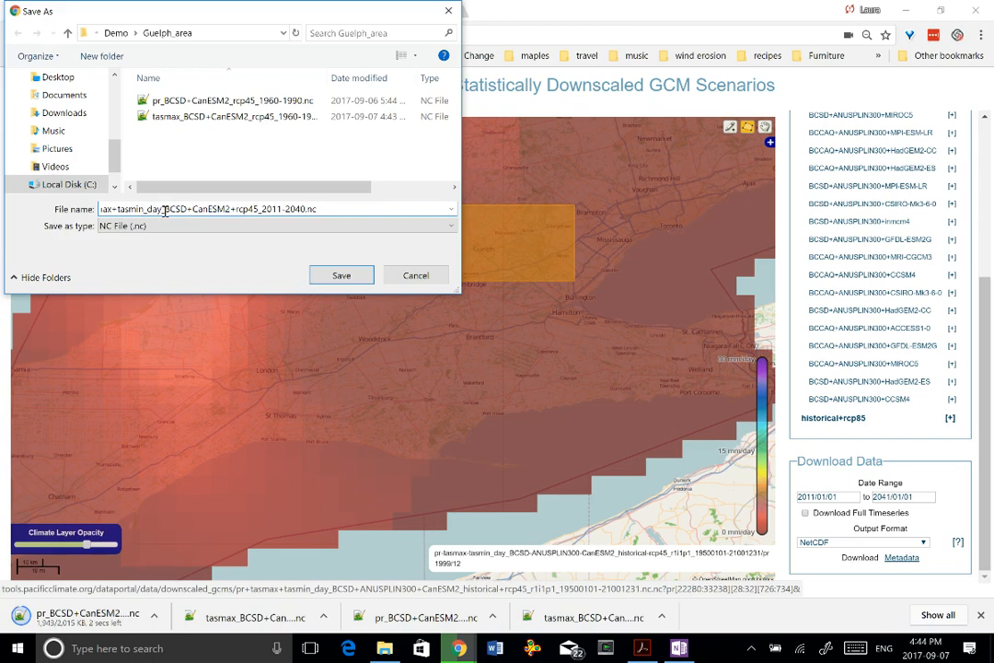
{"action": "double_click", "coordinate": [138, 210]}
{"action": "type", "text": "pr"}
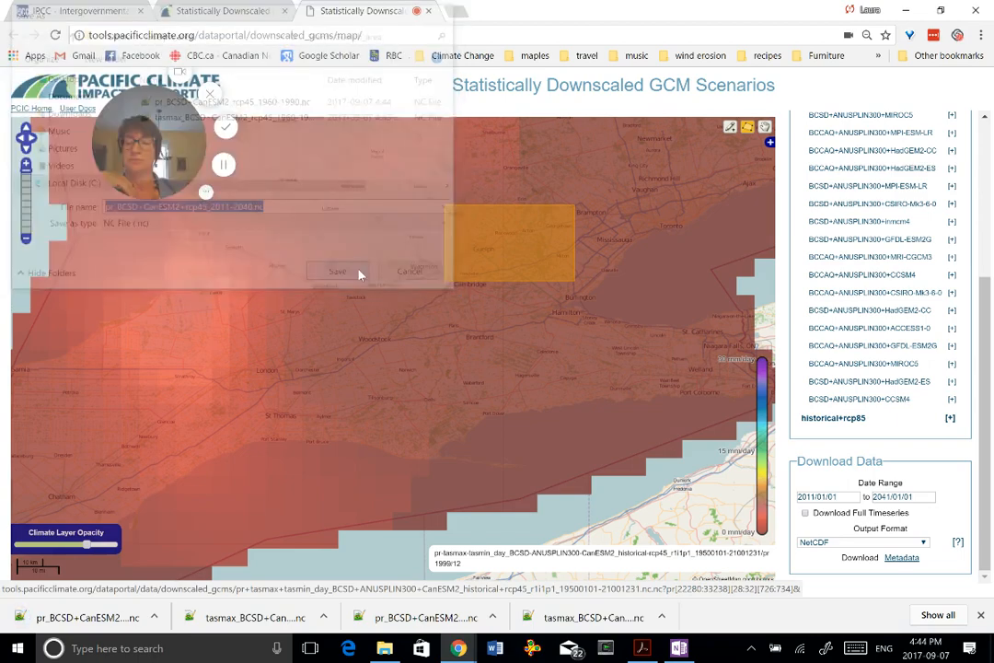
{"action": "left_click", "coordinate": [335, 270]}
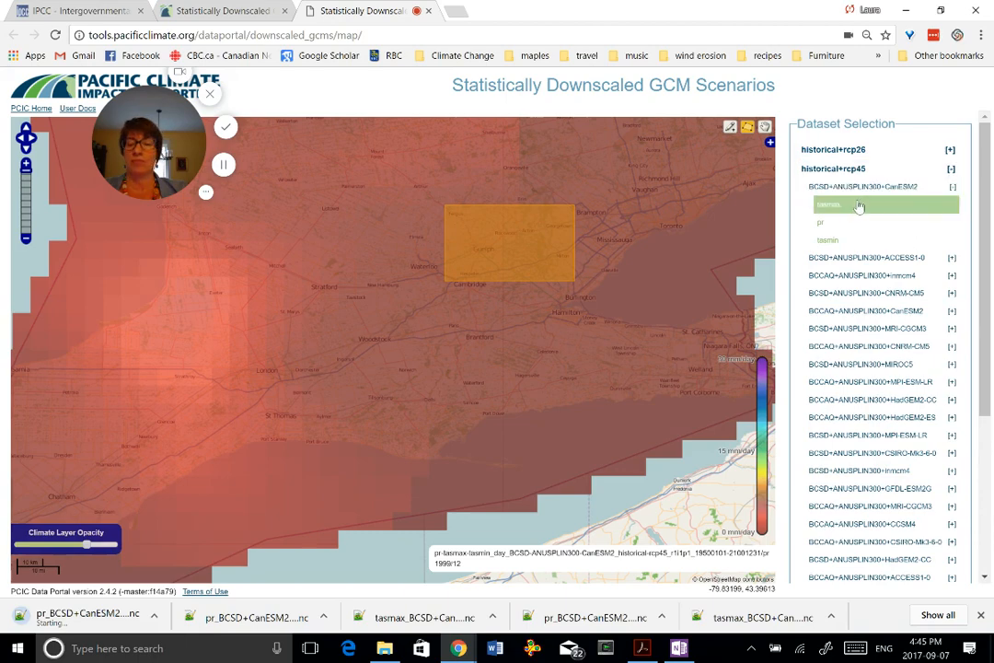
Download CanESM2 tasmax and rename the file from 1960-1990 to 2011-2040 for Guelph_area.
{"action": "left_click", "coordinate": [845, 204]}
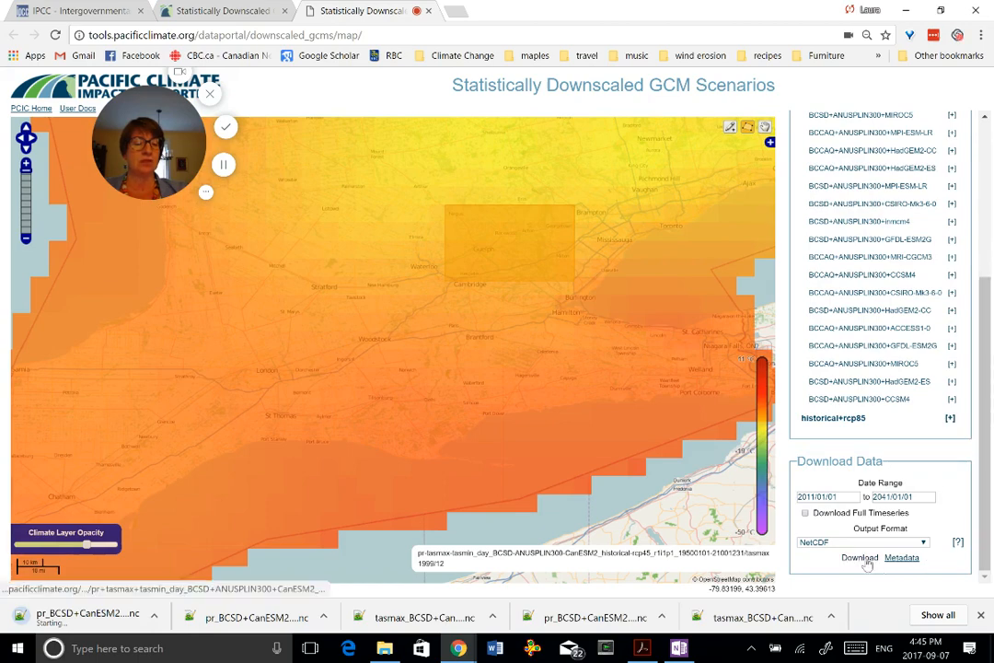
{"action": "left_click", "coordinate": [850, 558]}
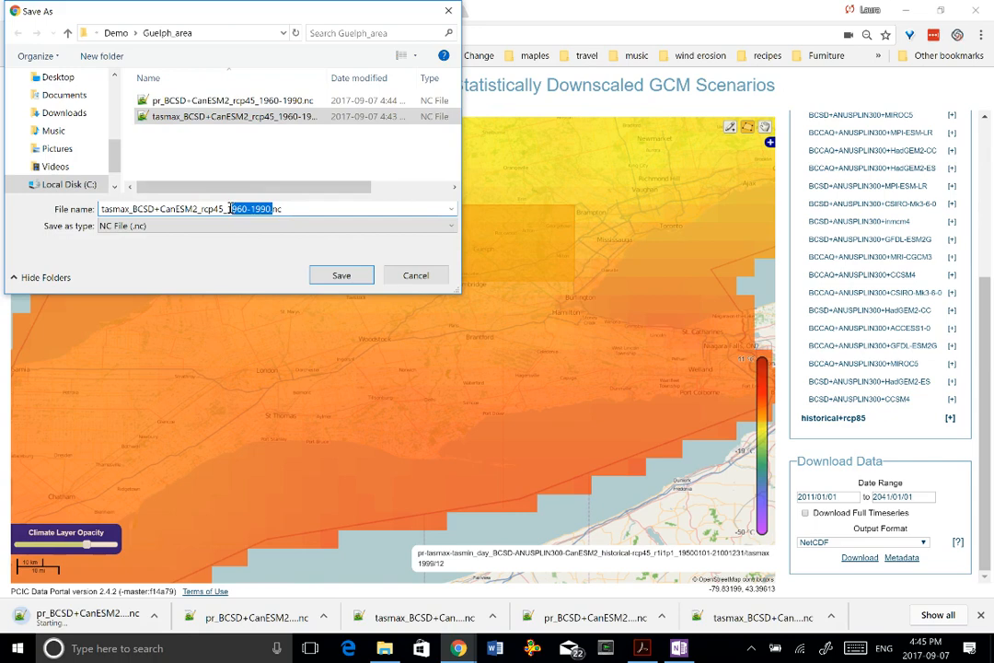
{"action": "type", "text": "12"}
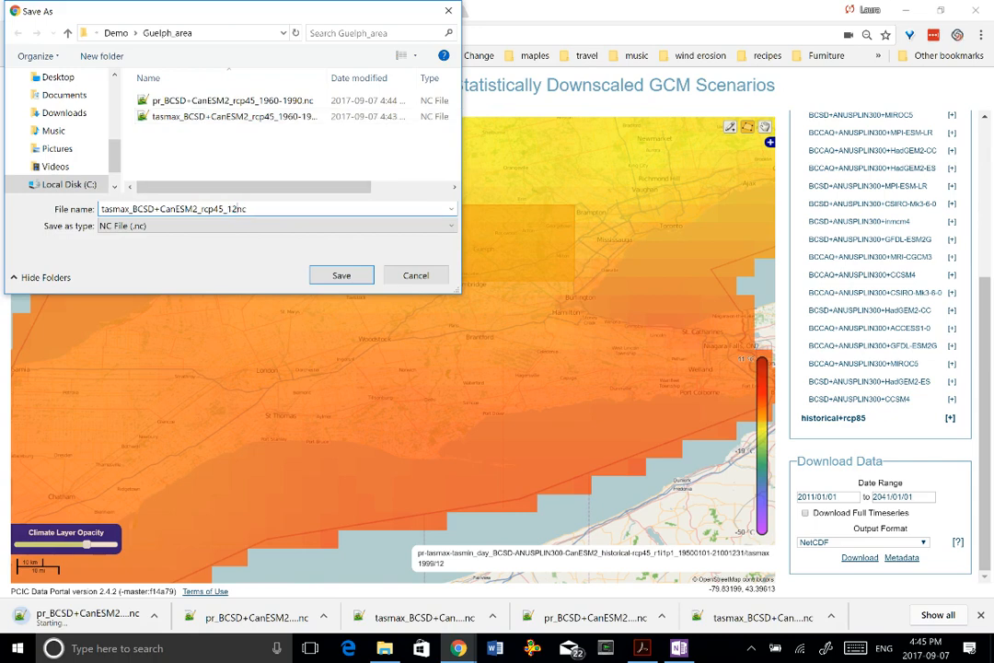
{"action": "type", "text": "011"}
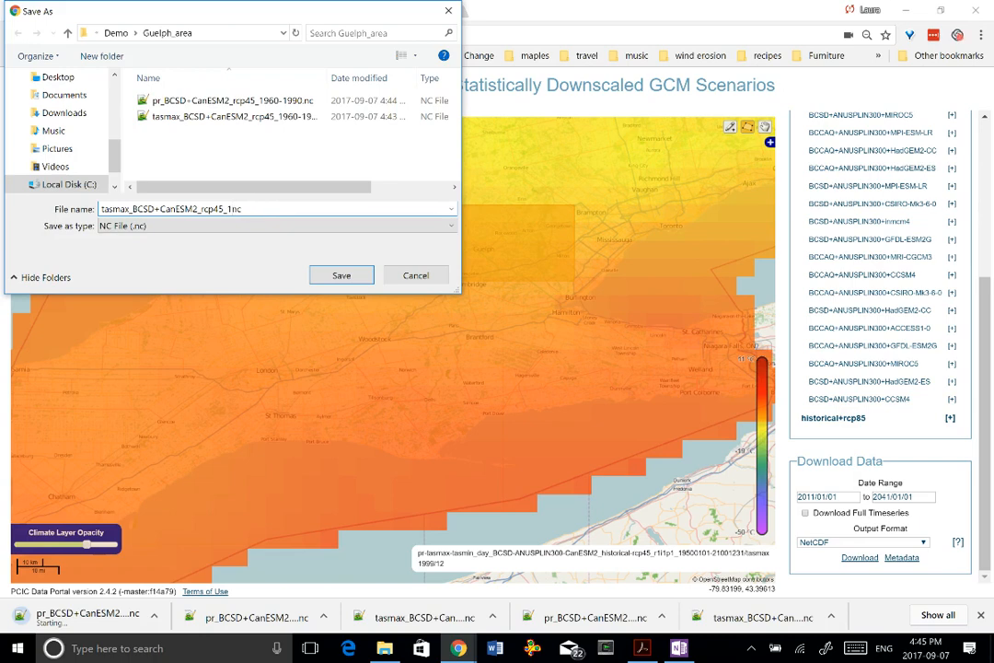
{"action": "type", "text": "2011_"}
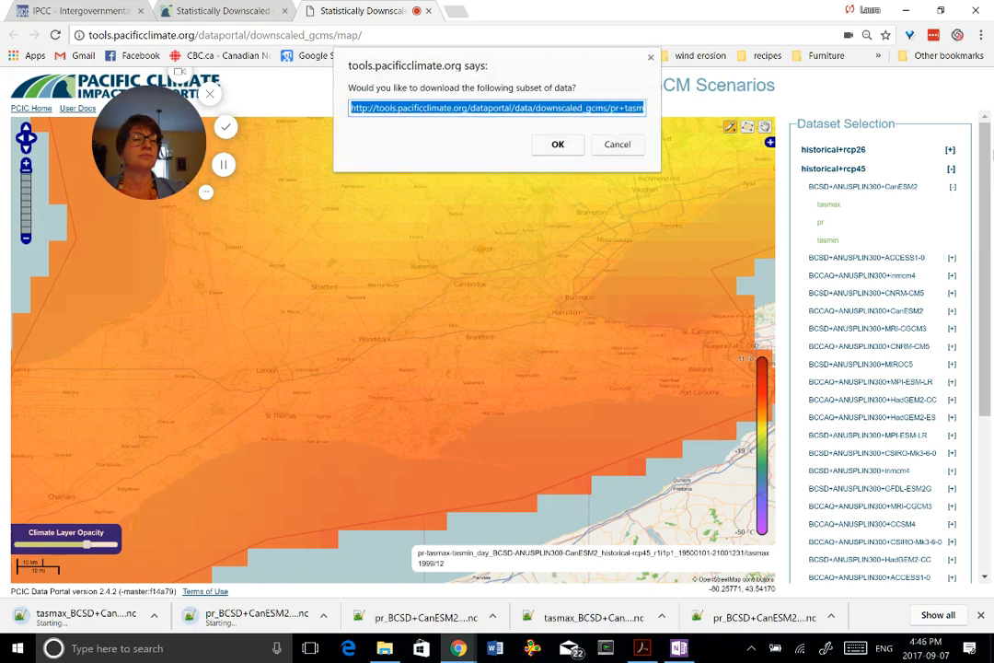
{"action": "mouse_move", "coordinate": [987, 230]}
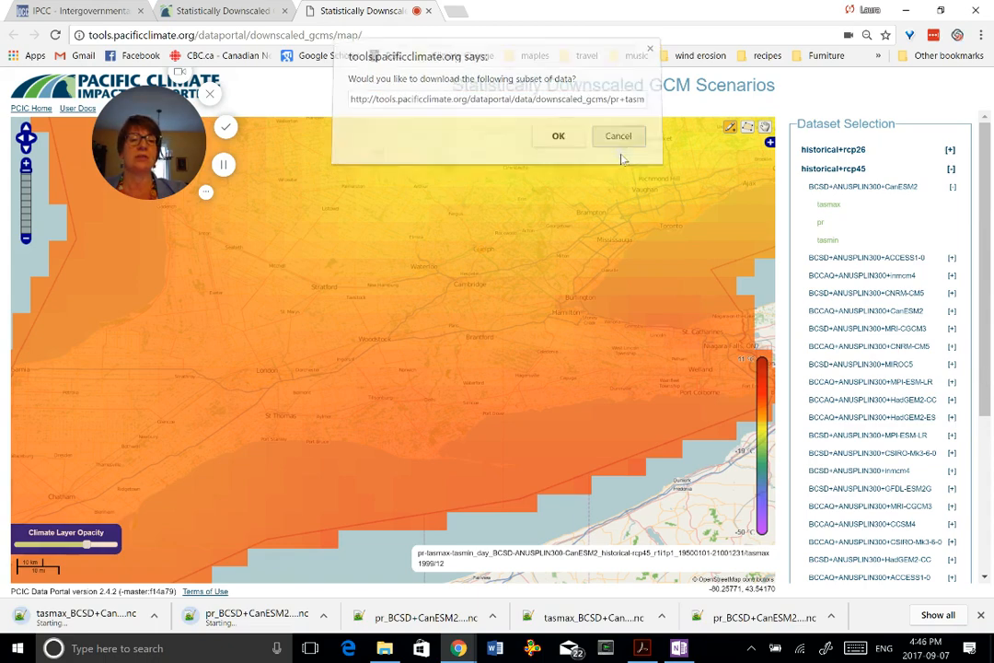
Confirm the single-cell subset and save tasmax_BCSD+CanESM2_rcp45_2011-2040.nc into the Guelph folder.
{"action": "left_click", "coordinate": [558, 136]}
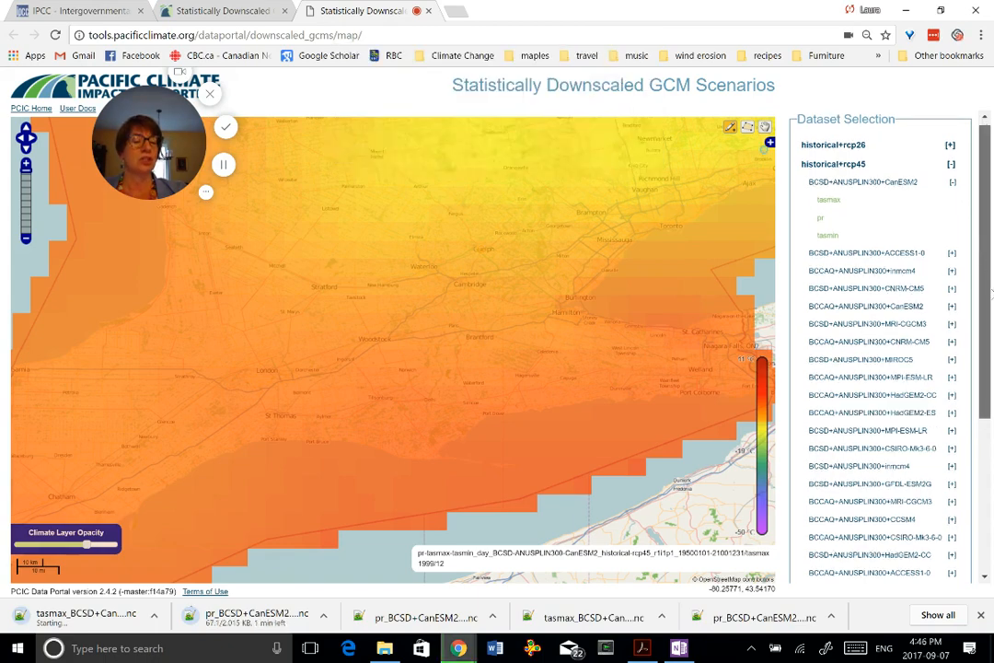
{"action": "scroll", "scroll_direction": "down", "scroll_amount": 3}
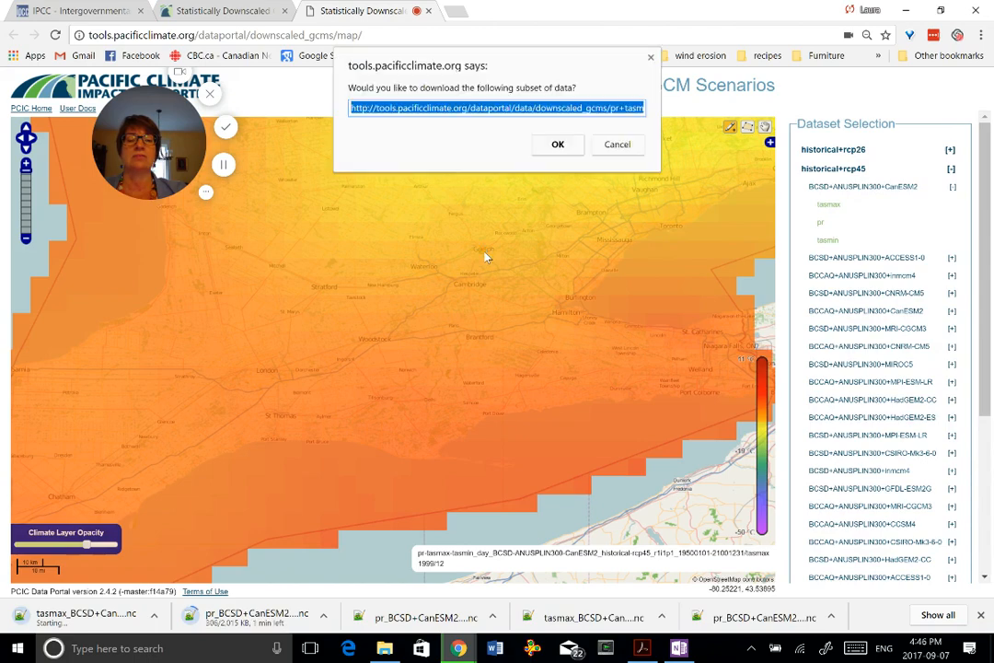
{"action": "left_click", "coordinate": [558, 144]}
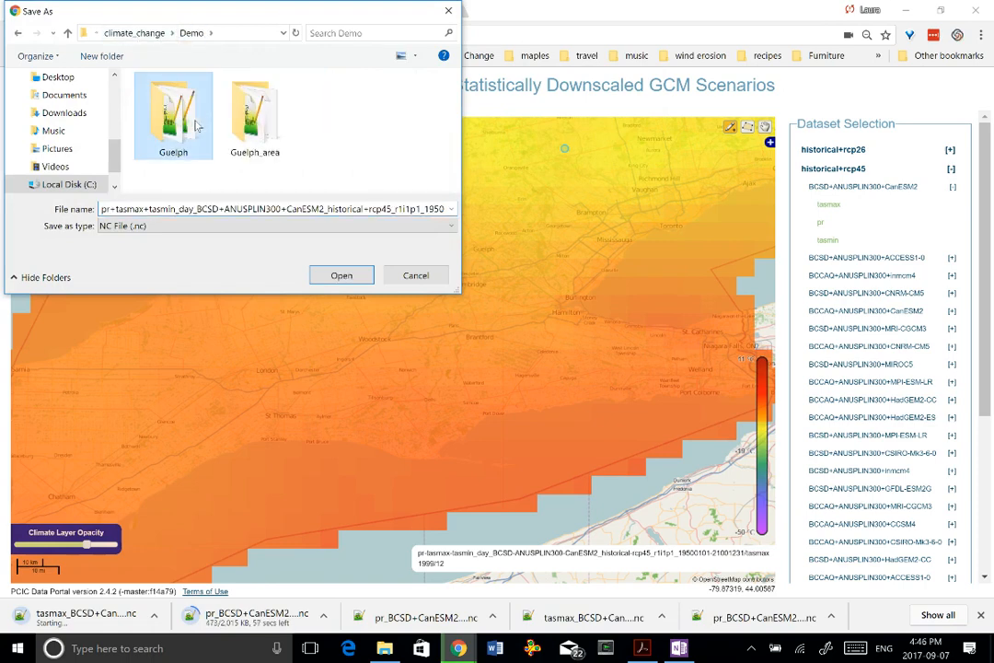
{"action": "double_click", "coordinate": [173, 110]}
{"action": "type", "text": "tasmax_BCSD+CanESM2_rcp45_2011-2040.nc"}
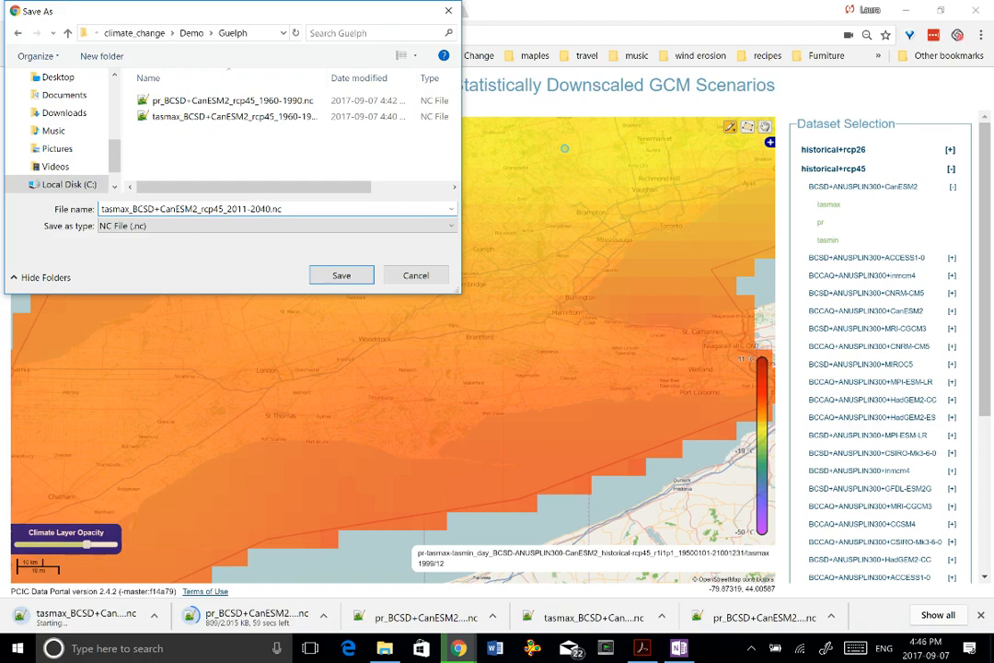
{"action": "left_click", "coordinate": [340, 276]}
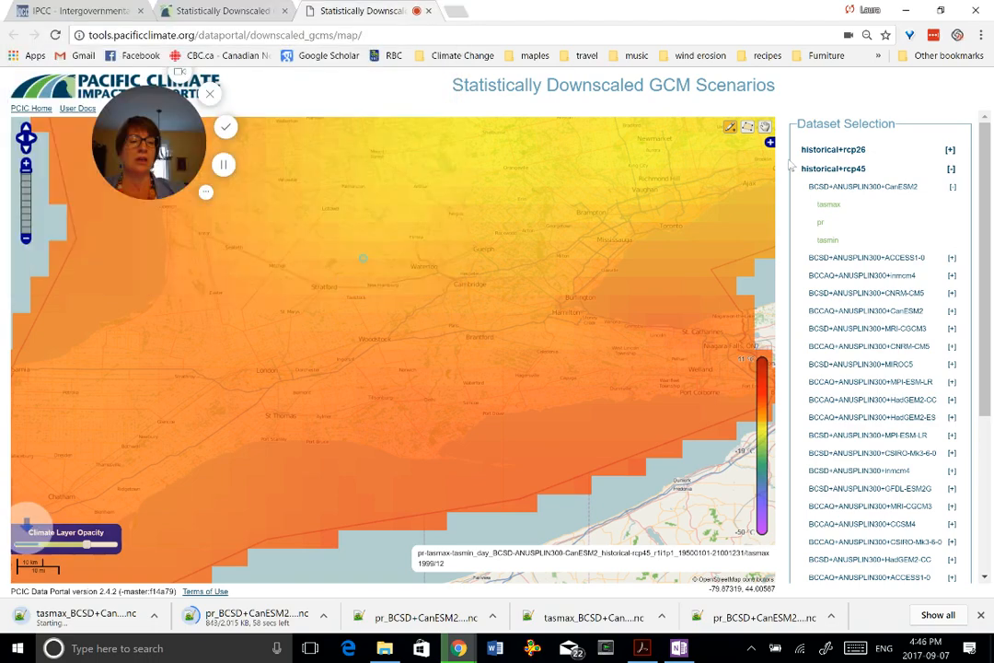
Select CanESM2 pr for the Guelph cell and save it as pr_BCSD+CanESM2_rcp45_2011-2040.nc in Guelph.
{"action": "left_click", "coordinate": [821, 224]}
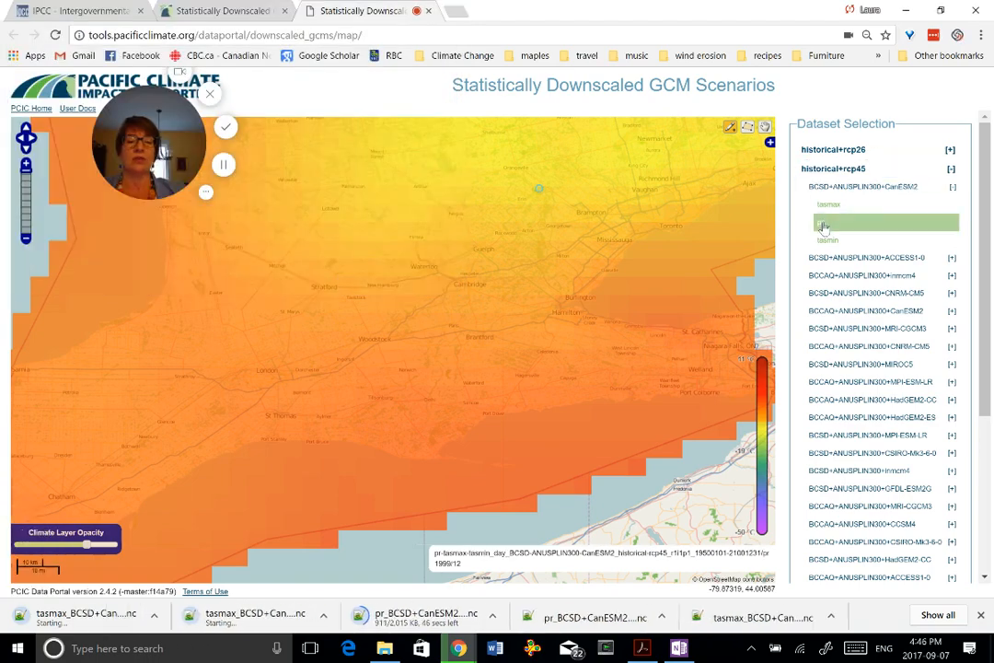
{"action": "left_click", "coordinate": [828, 226]}
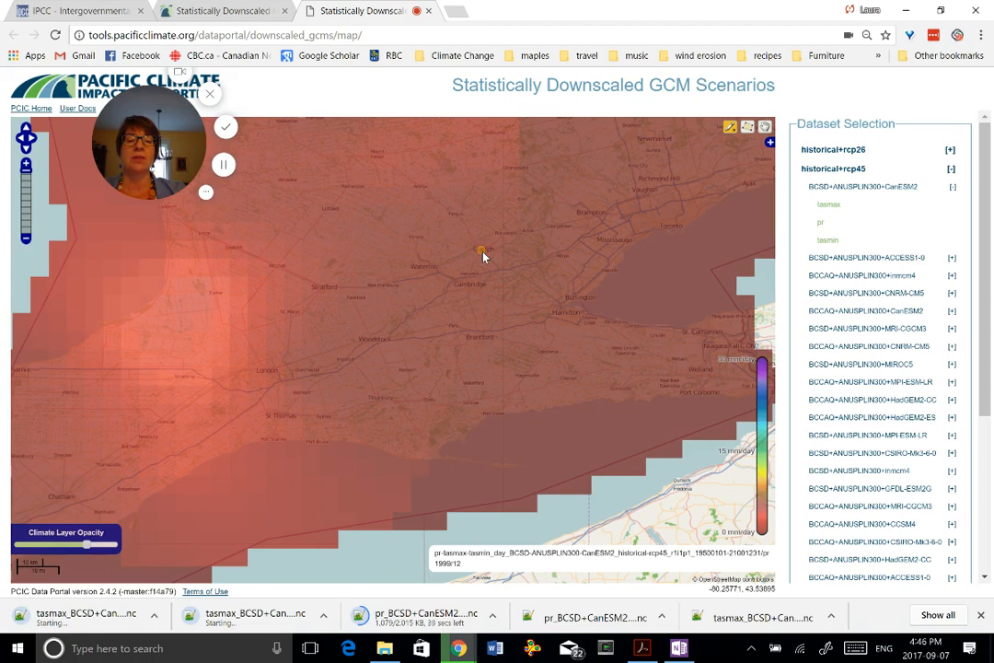
{"action": "left_click", "coordinate": [479, 250]}
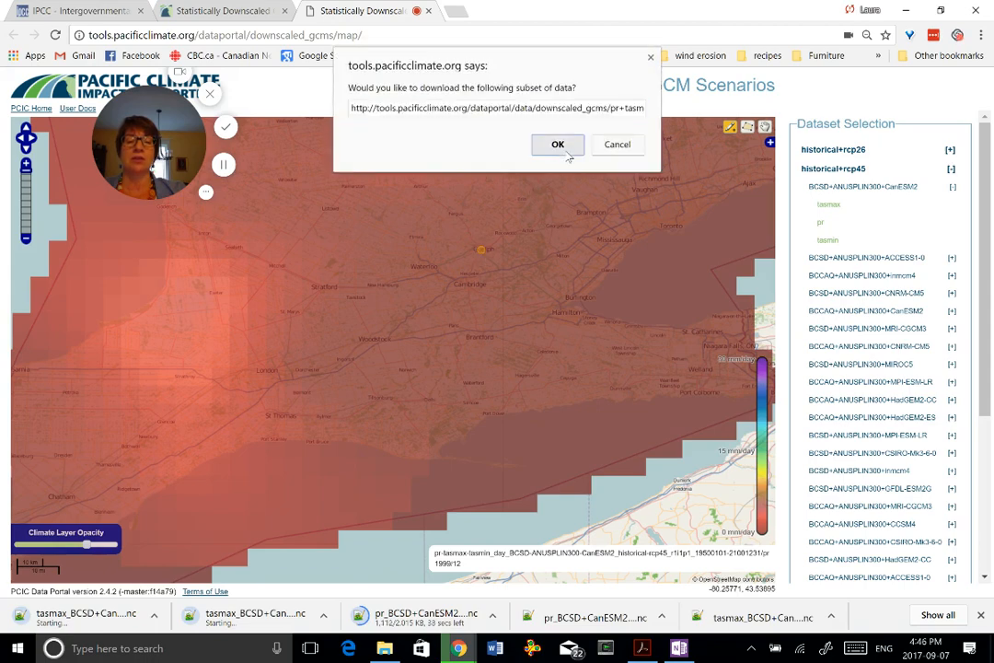
{"action": "left_click", "coordinate": [557, 143]}
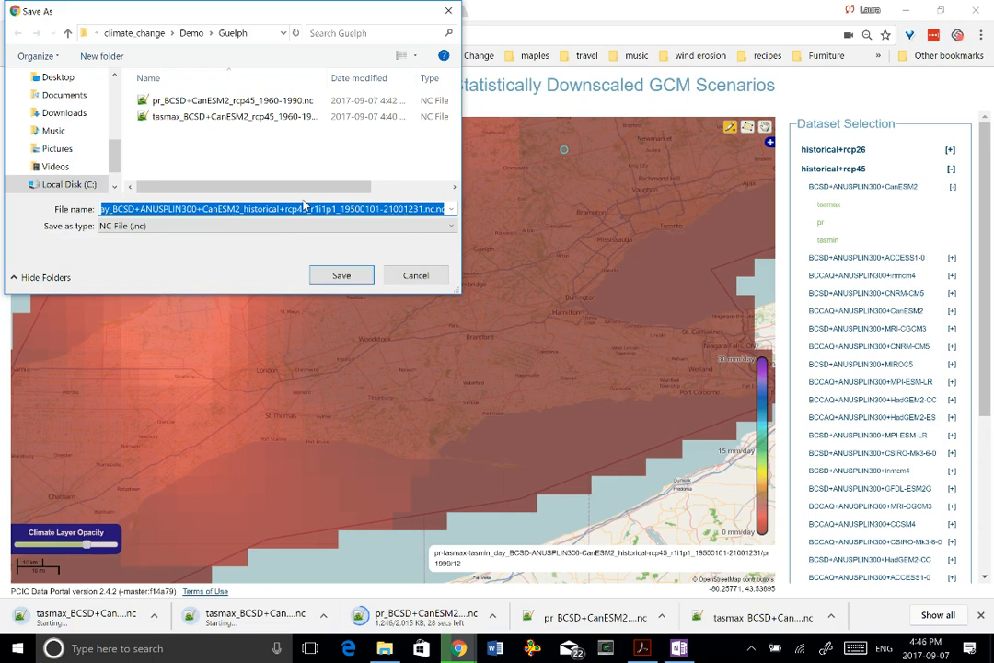
{"action": "left_click", "coordinate": [230, 100]}
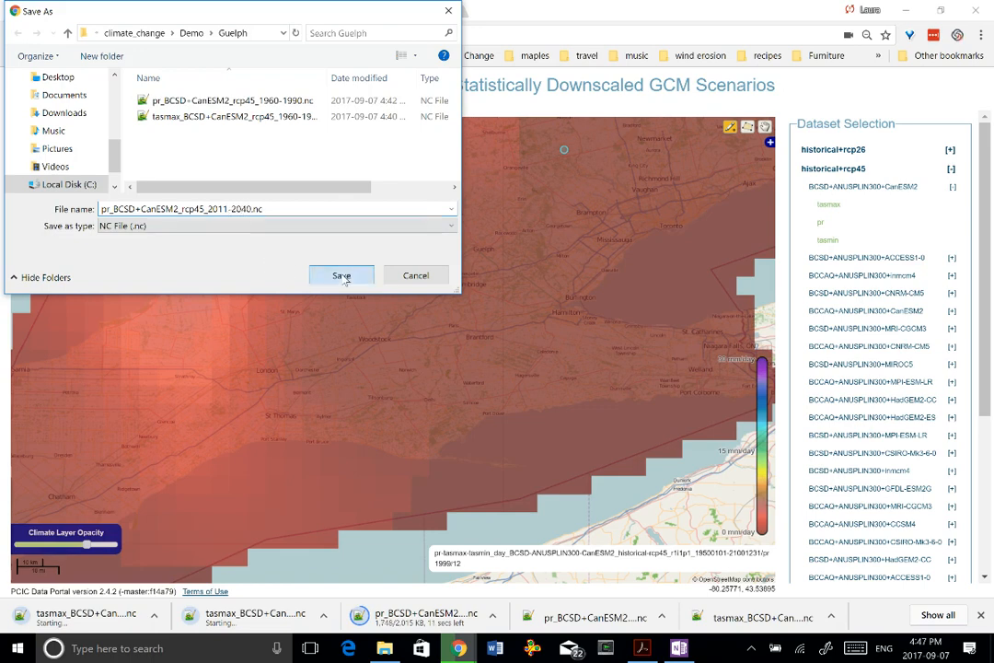
{"action": "left_click", "coordinate": [342, 276]}
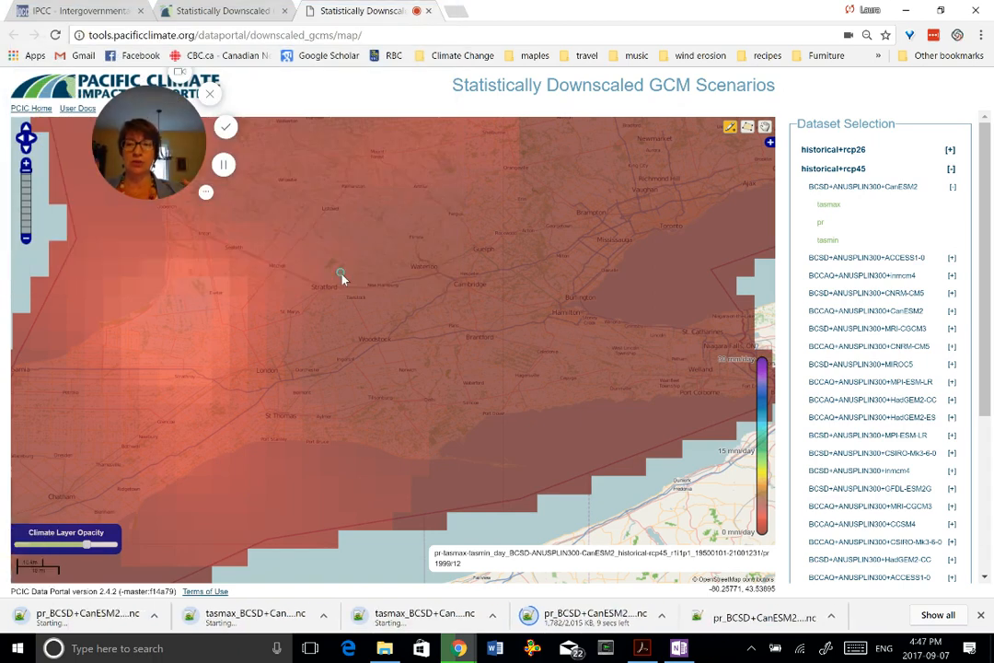